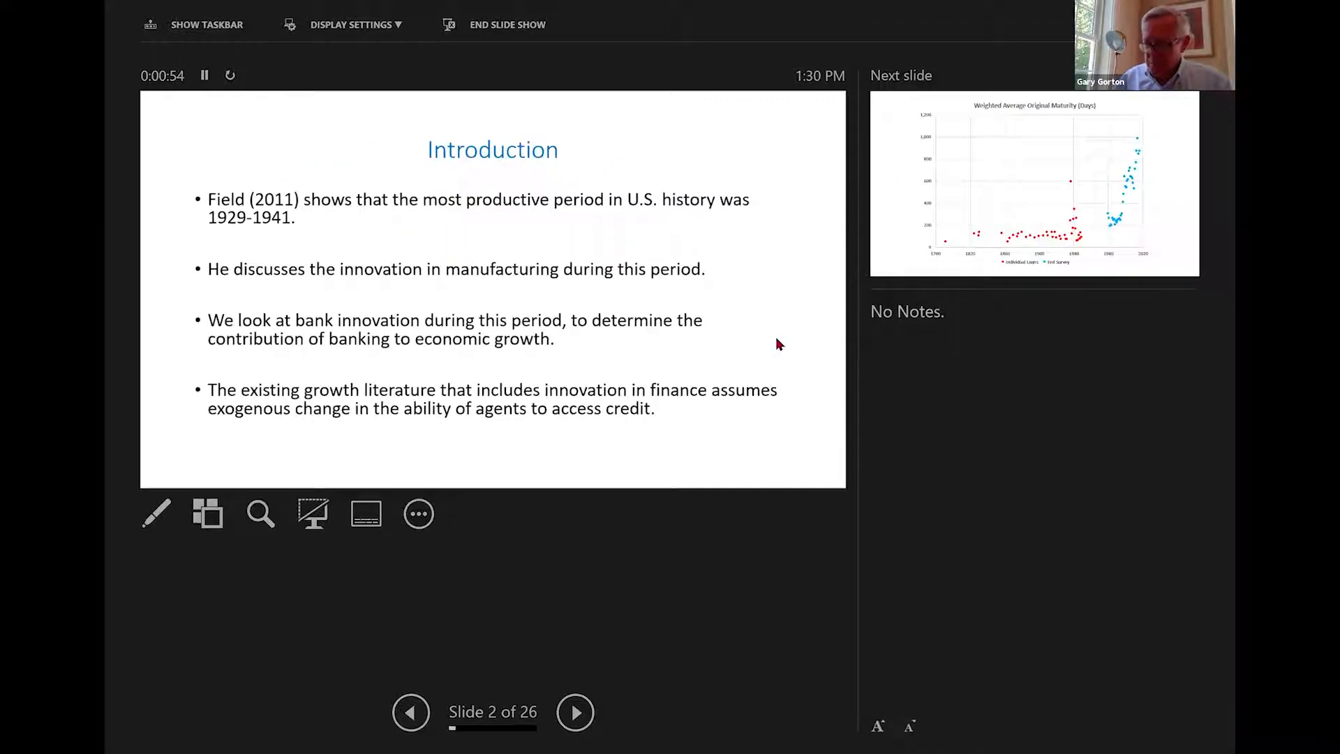
# Revisit the title slide, then advance through the Introduction to slide 3, the Weighted Average Original Maturity chart
pyautogui.click(411, 712)
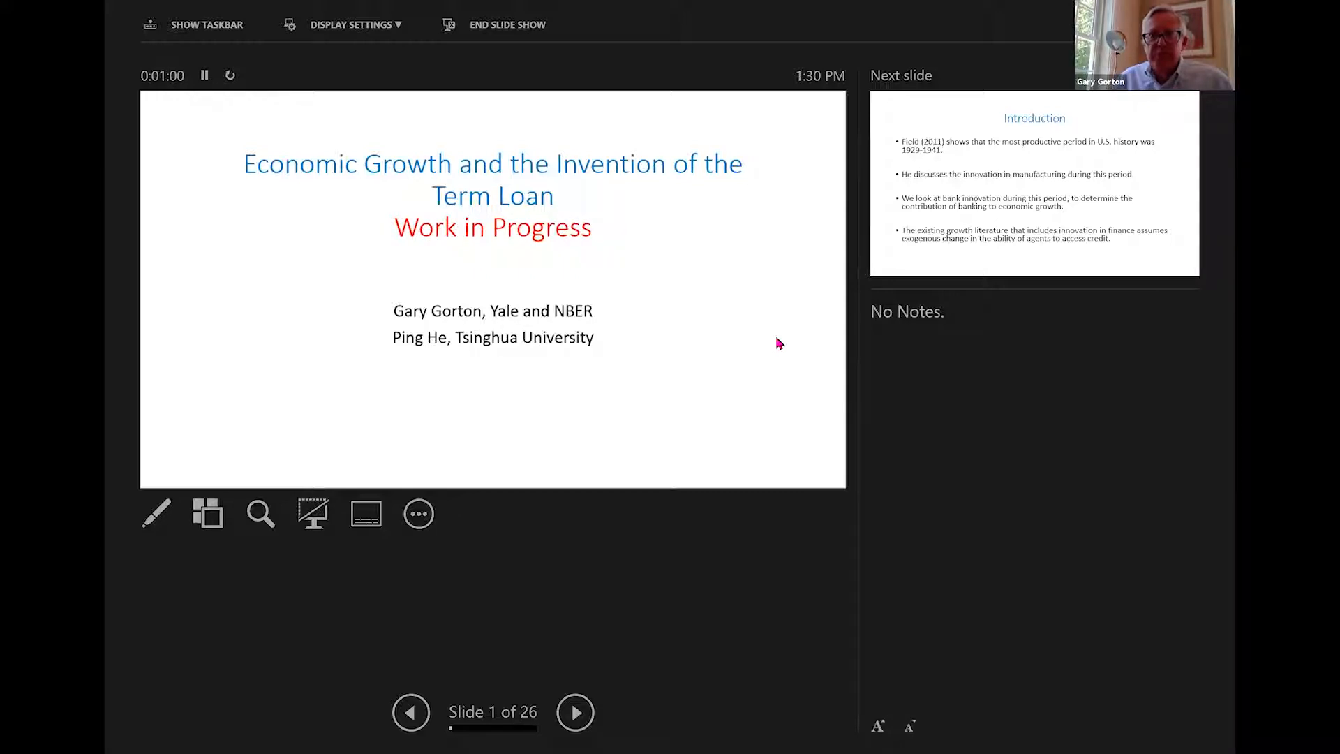
pyautogui.click(575, 712)
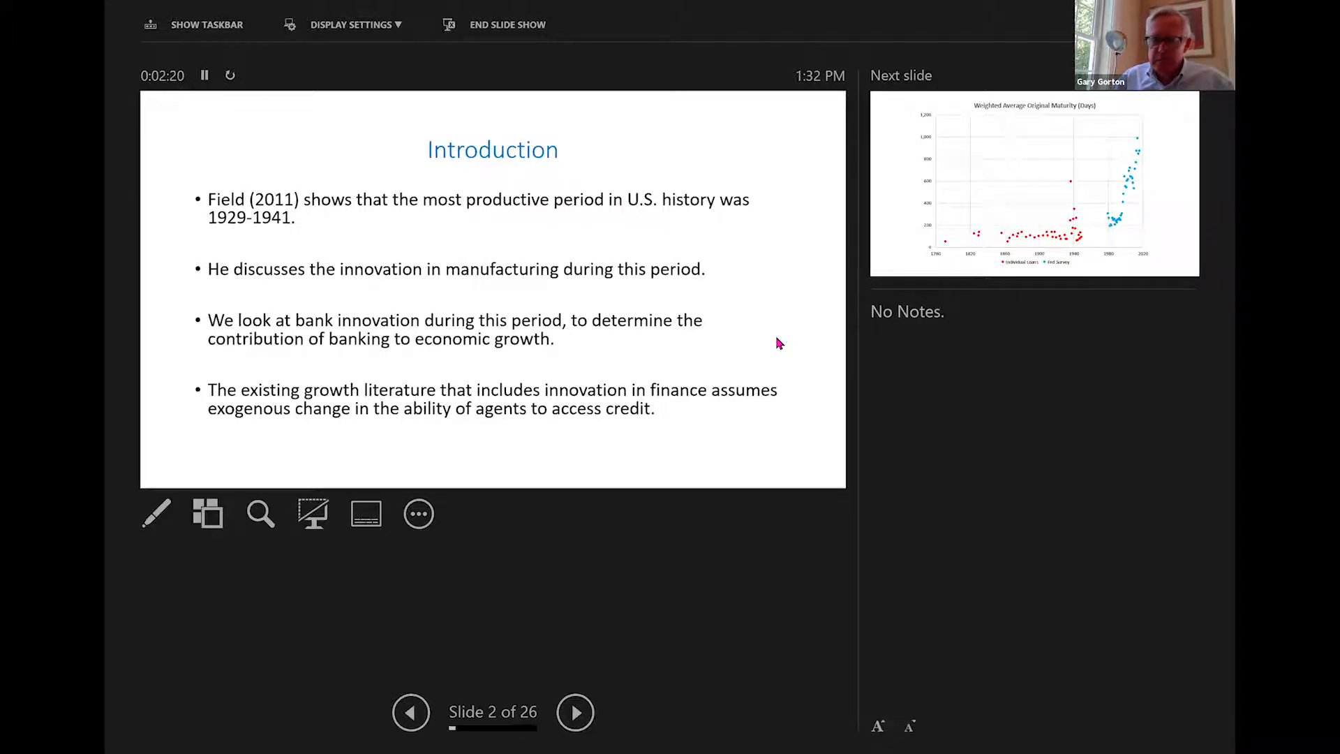
pyautogui.click(574, 712)
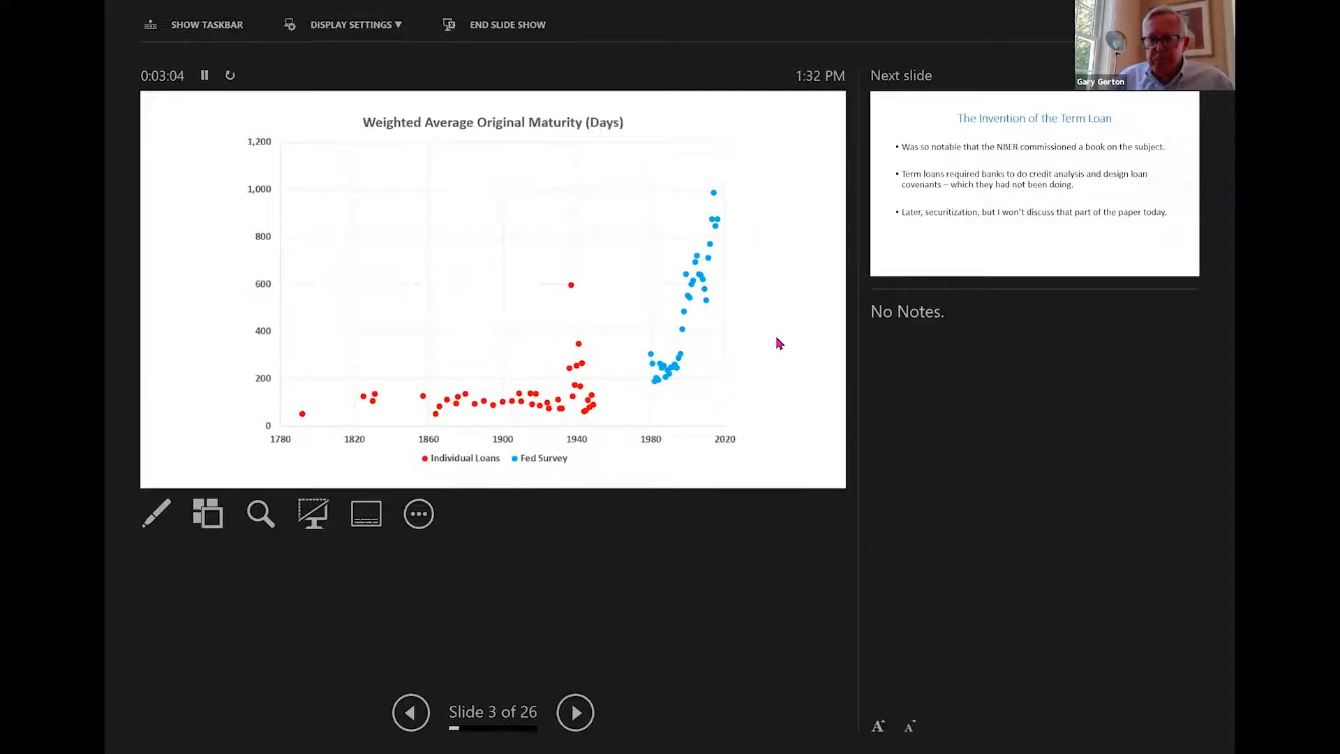
# Toggle between the maturity chart and slide 4, ending on The Invention of the Term Loan
pyautogui.click(575, 712)
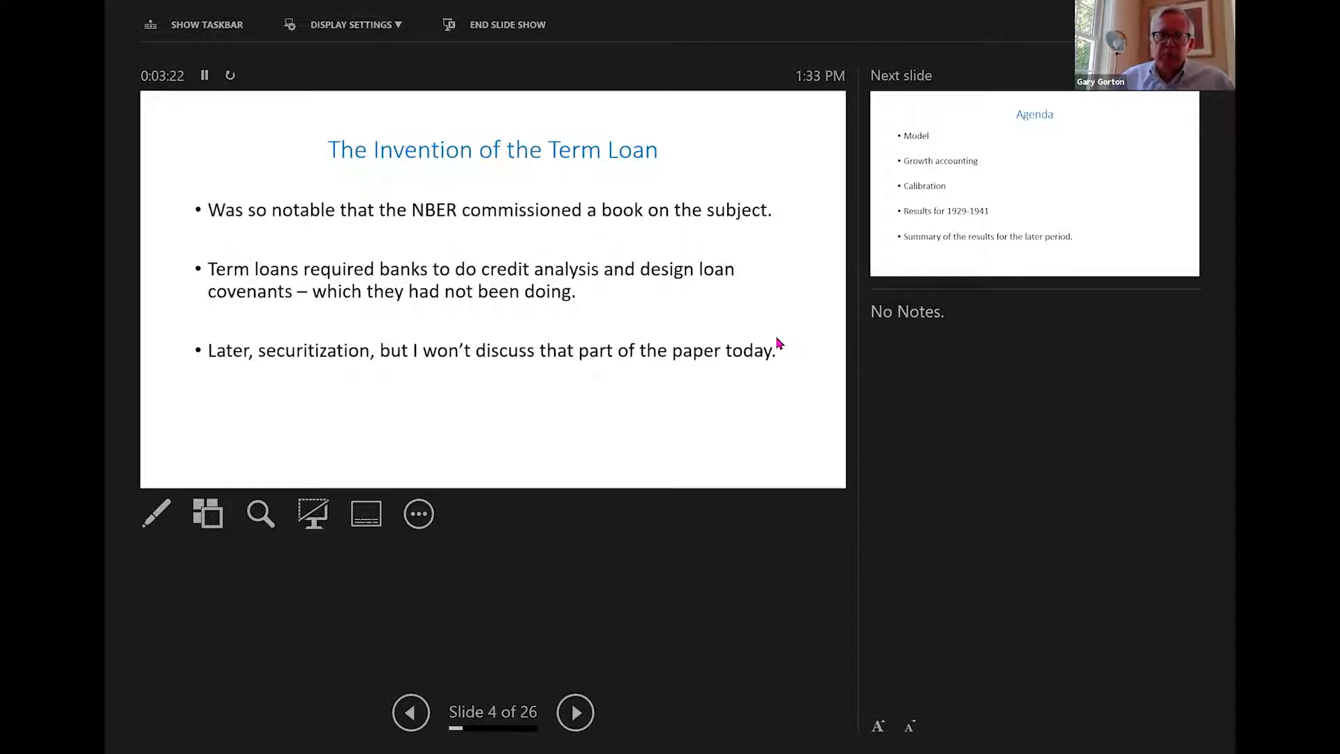
pyautogui.click(411, 712)
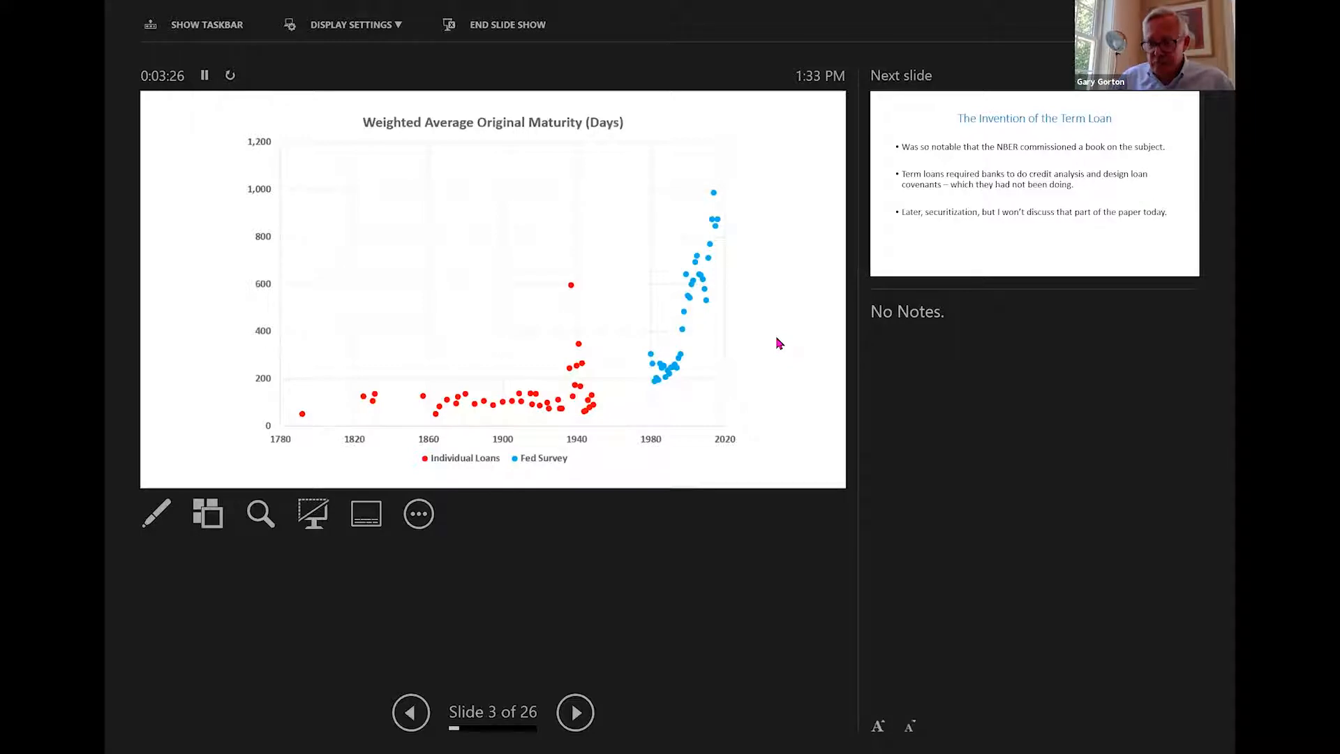
pyautogui.click(575, 712)
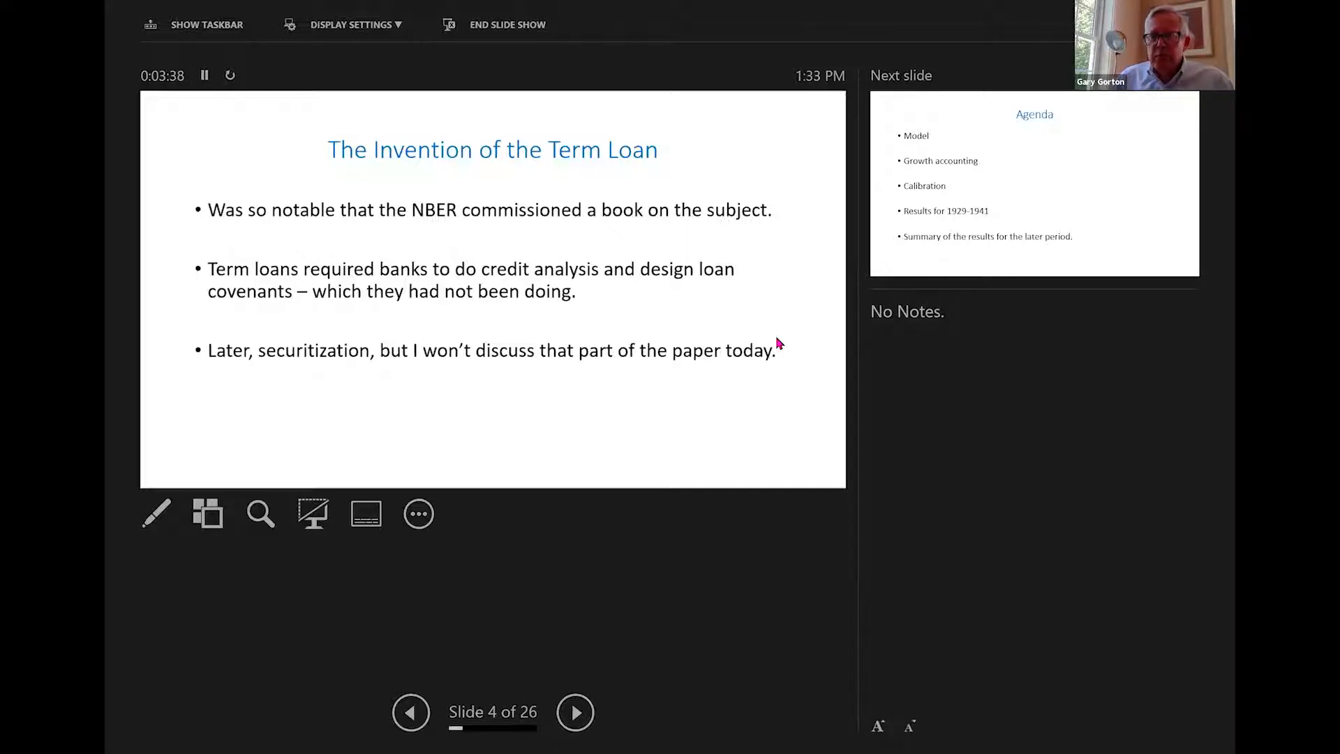
pyautogui.click(410, 712)
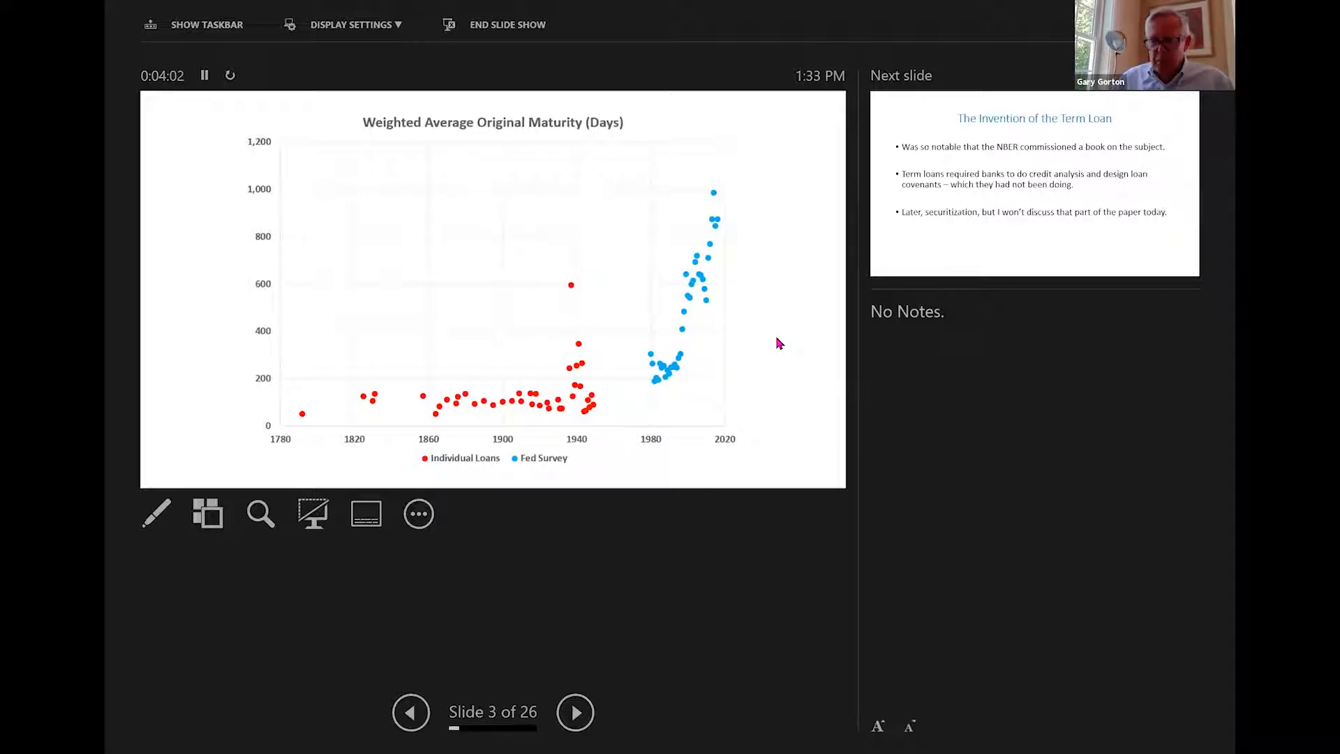
pyautogui.click(574, 712)
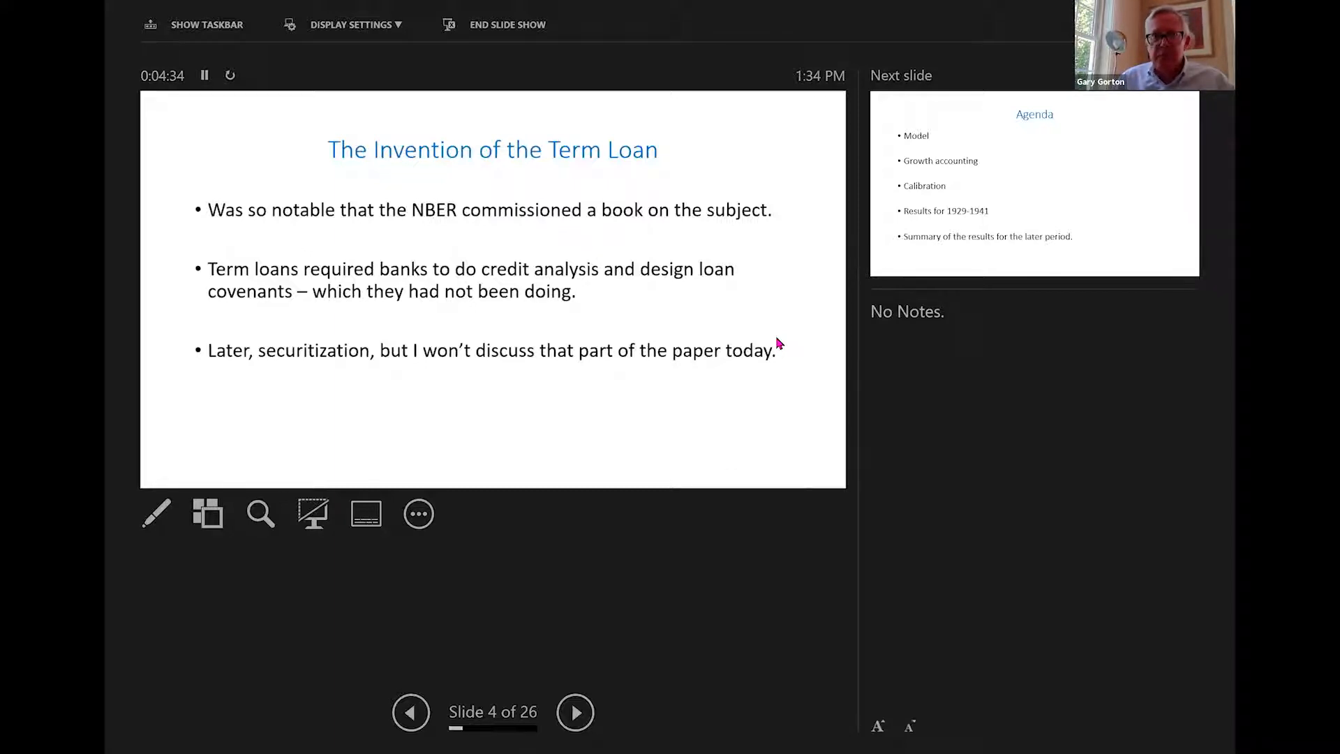
# Advance through the Agenda slide to slide 6, Model, on agents' utility and budget constraint
pyautogui.click(574, 712)
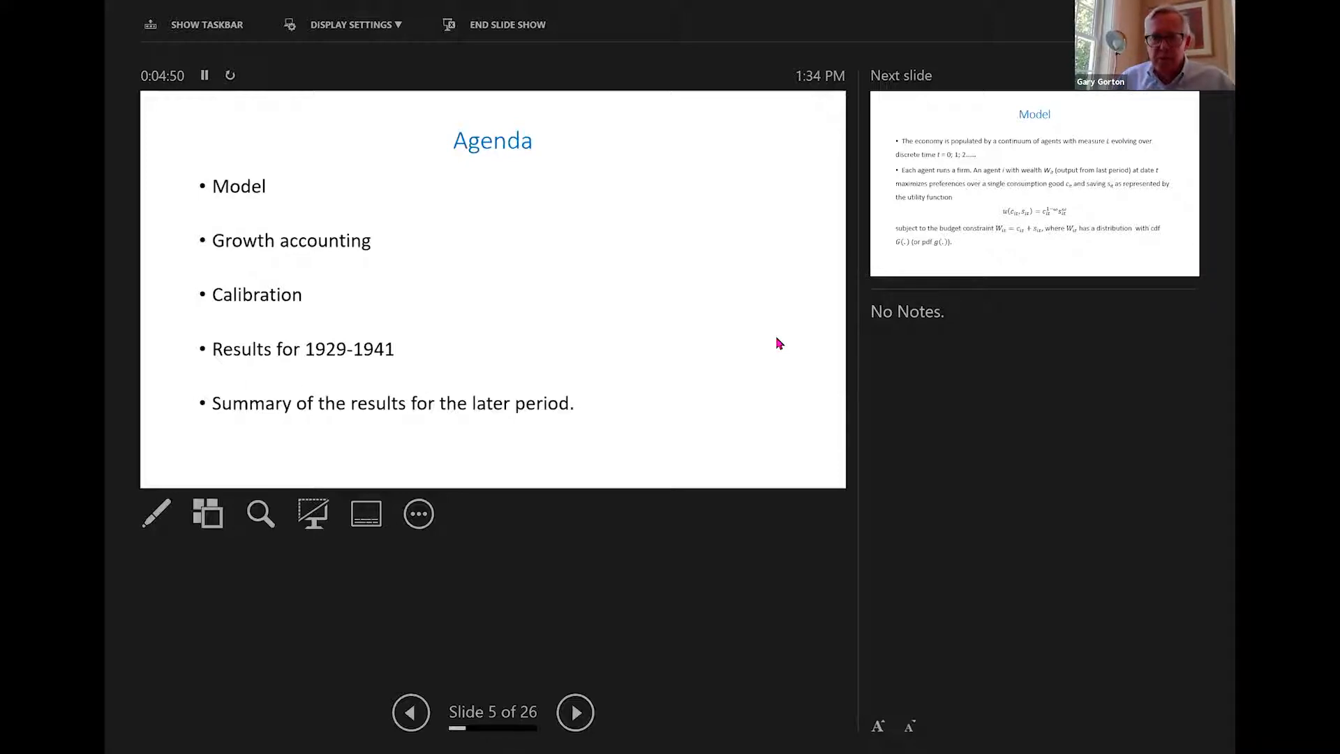
pyautogui.click(574, 712)
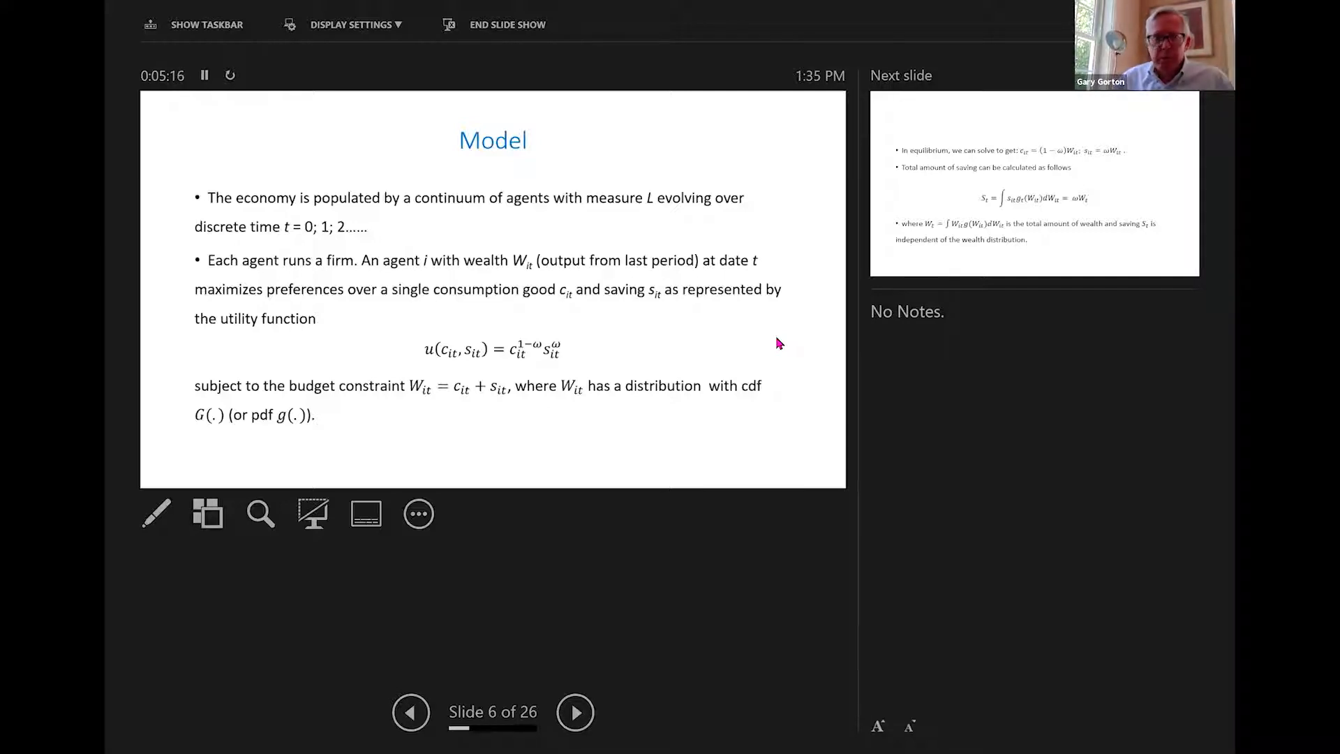
# Advance past the equilibrium savings slide to slide 8, manufacturing versus non-manufacturing technologies
pyautogui.click(573, 712)
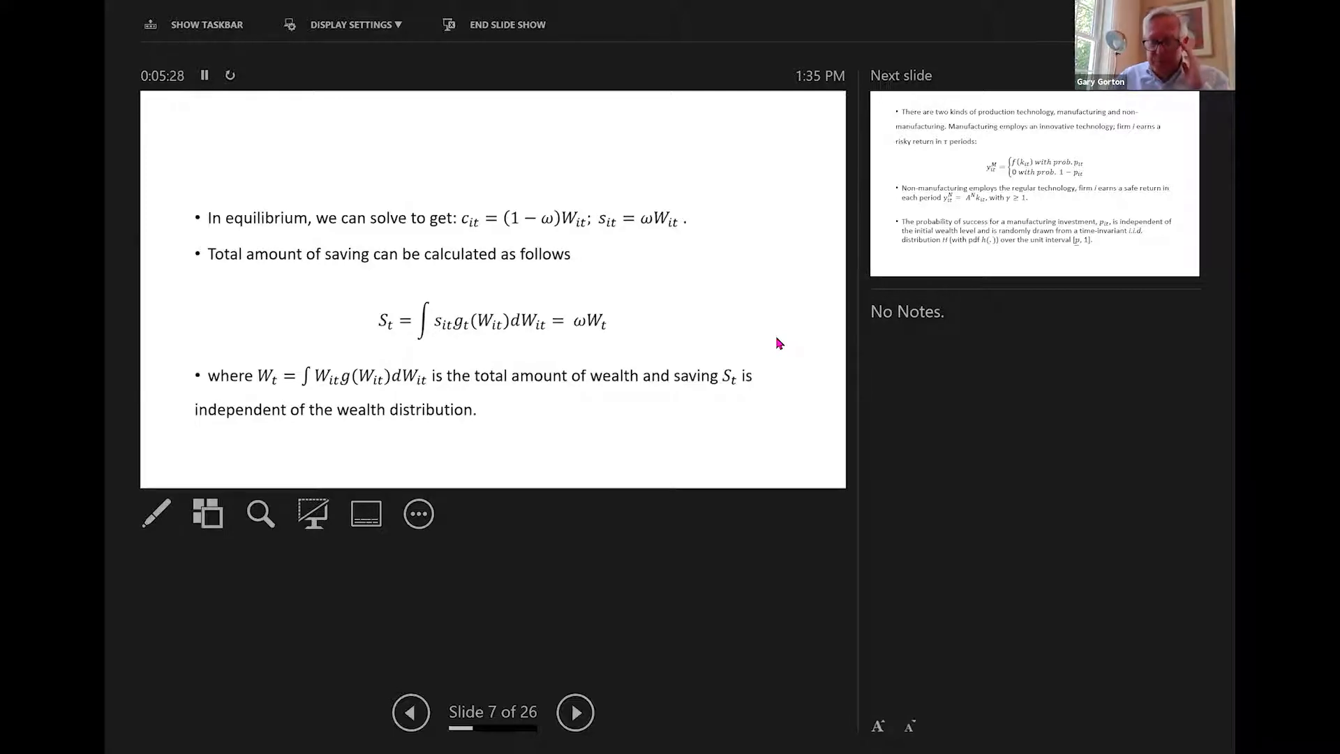
pyautogui.click(574, 712)
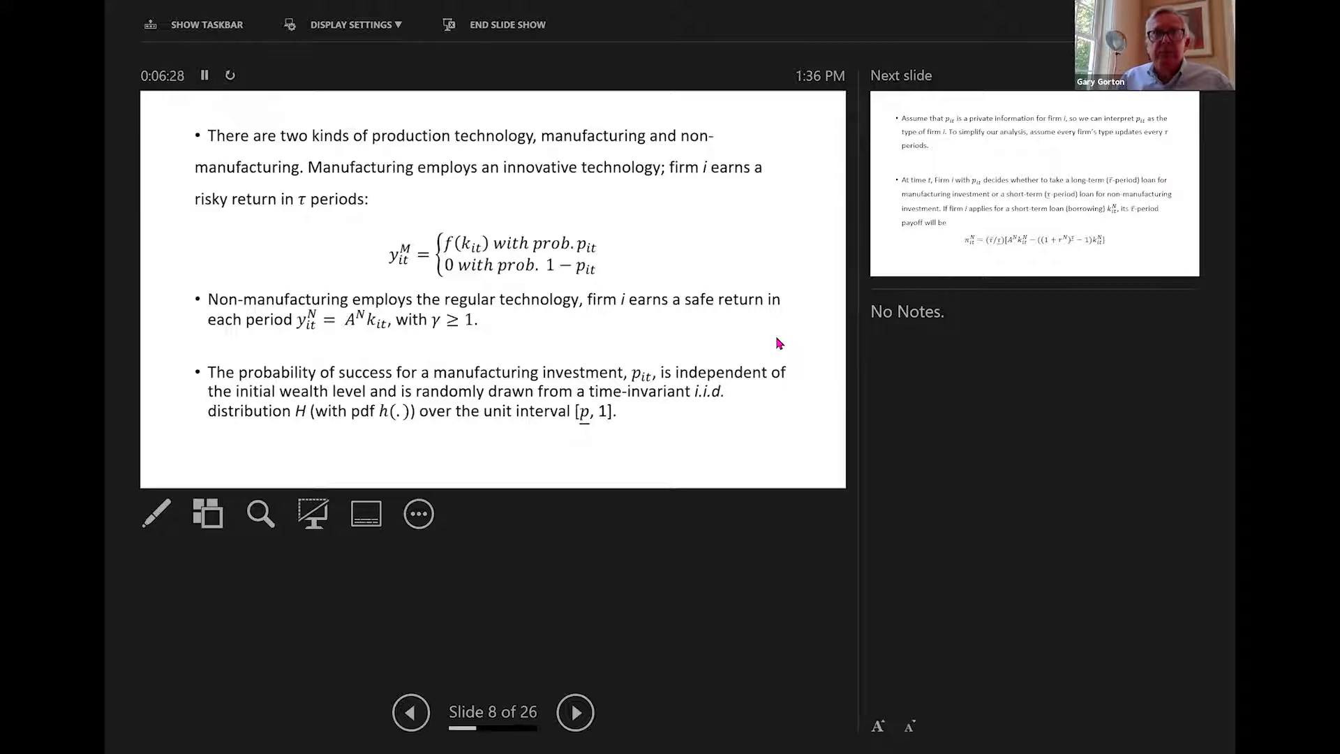
# Advance to slide 9, on firms' private type information and the short-term loan payoff
pyautogui.click(575, 712)
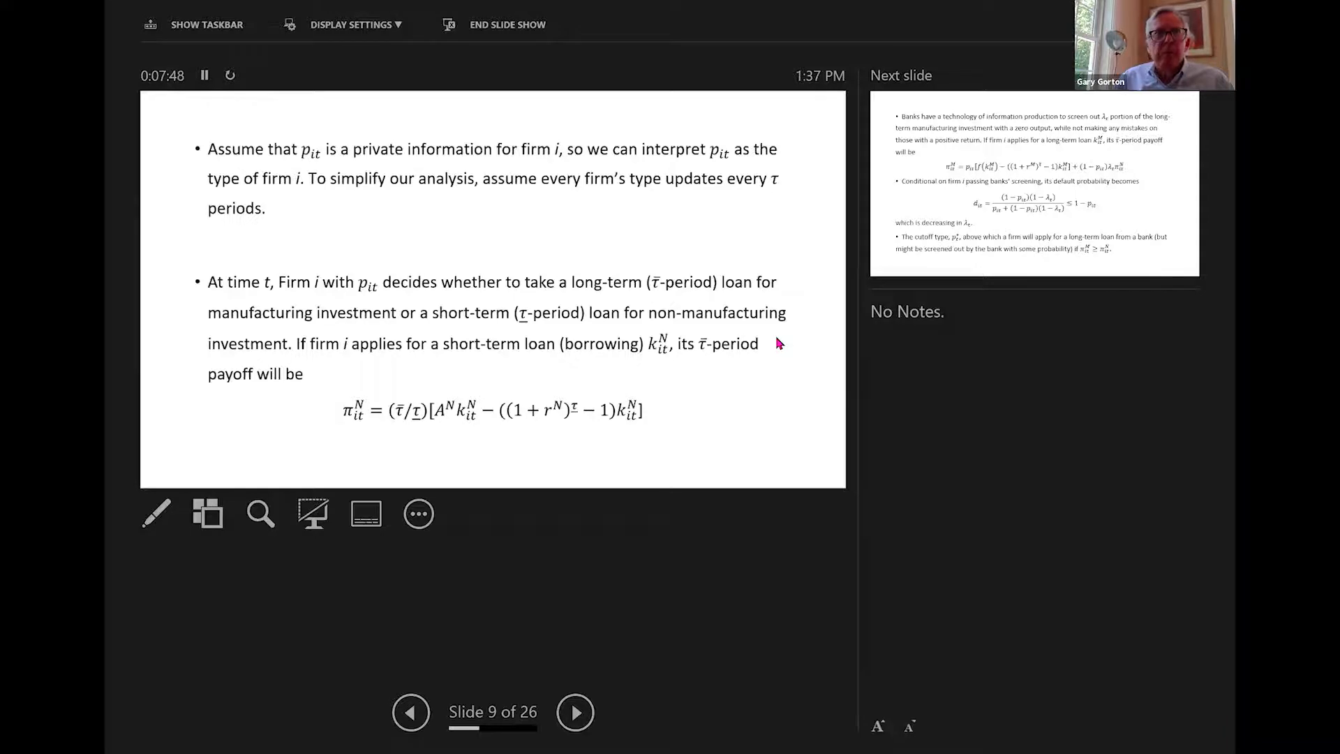
# Advance to slide 10, on bank screening, default probability and the long-term loan cutoff type
pyautogui.click(573, 712)
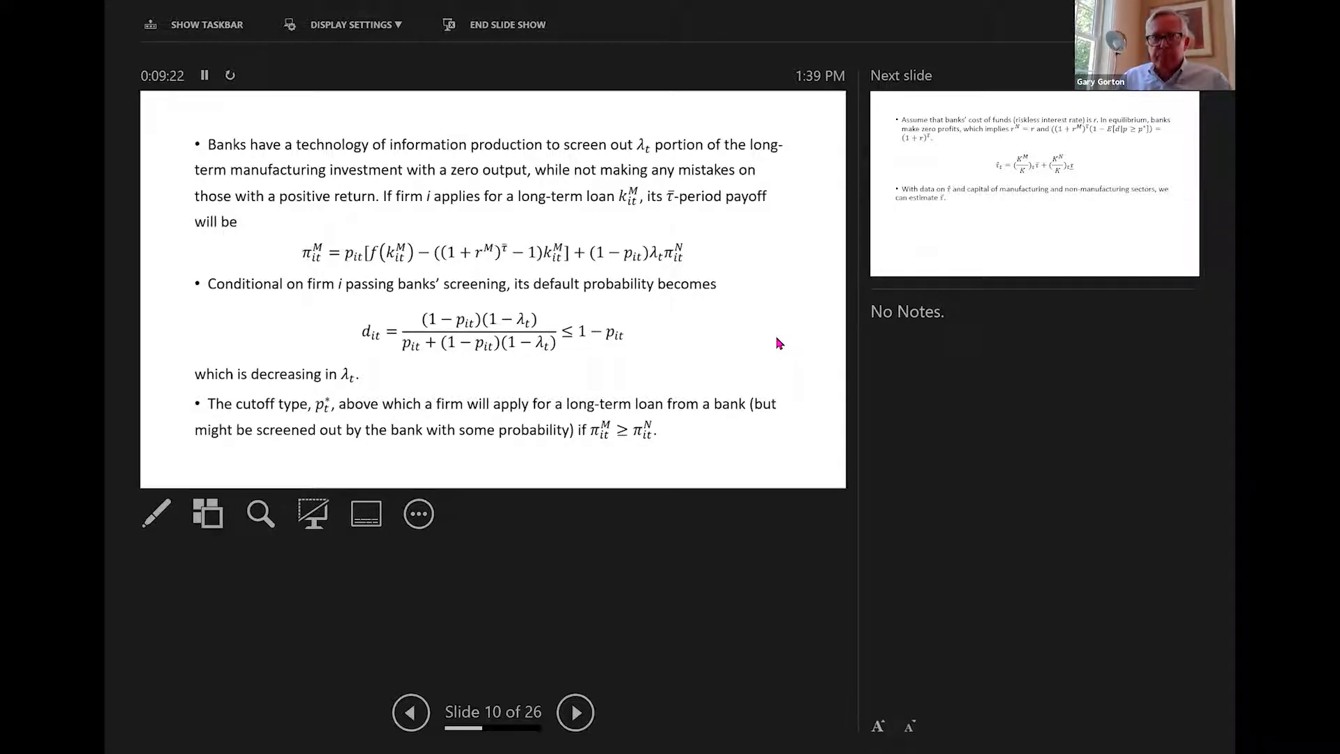
# Advance to slide 11, on banks' zero-profit condition and long-term loan maturity
pyautogui.click(574, 711)
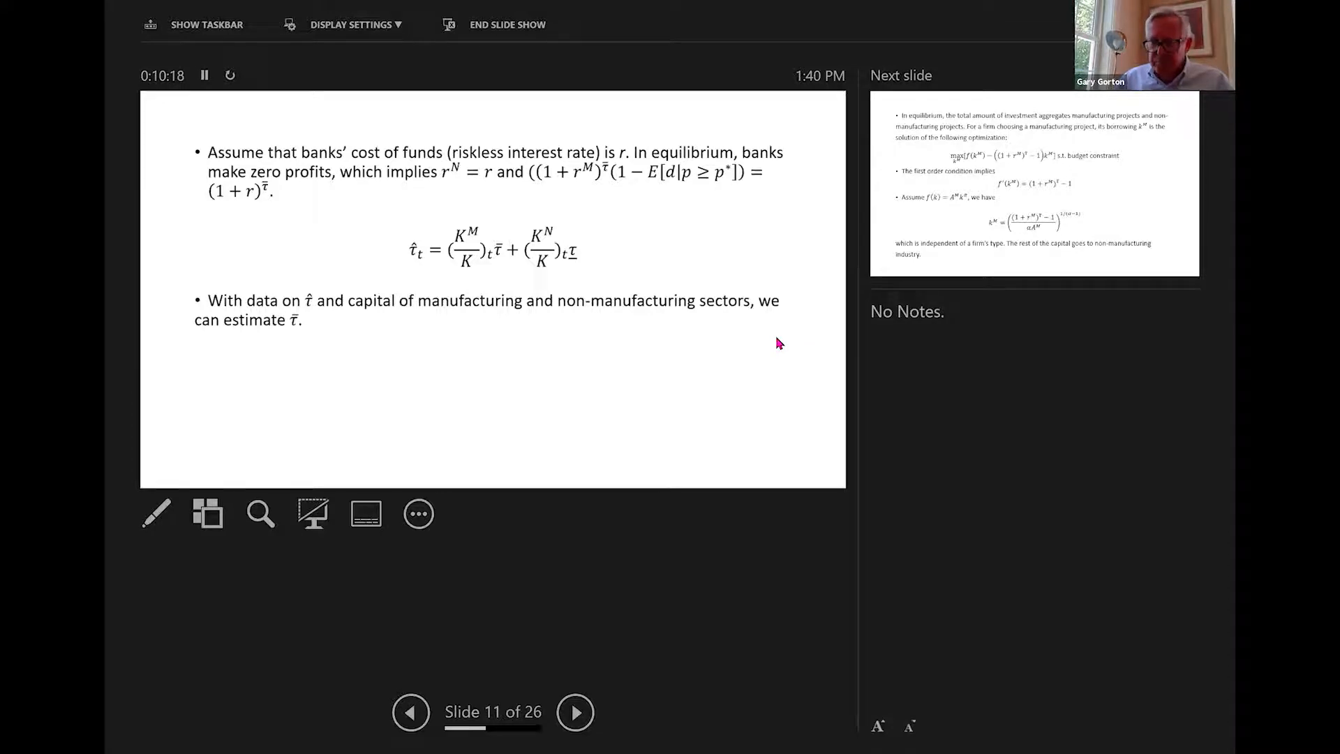
# Advance to slide 12, deriving the manufacturing firm's optimal borrowing from the first-order condition
pyautogui.click(575, 712)
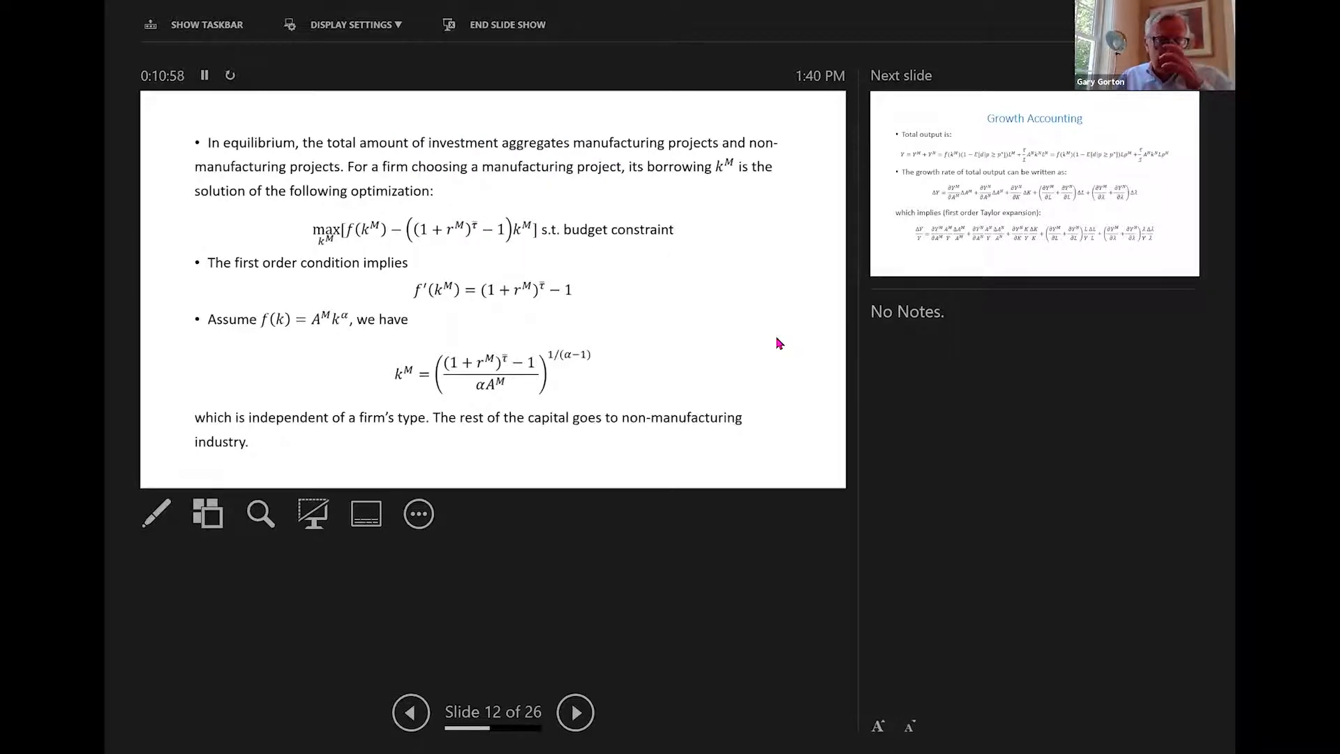
# Advance to slide 13, Growth Accounting, decomposing total output and its growth rate
pyautogui.click(575, 712)
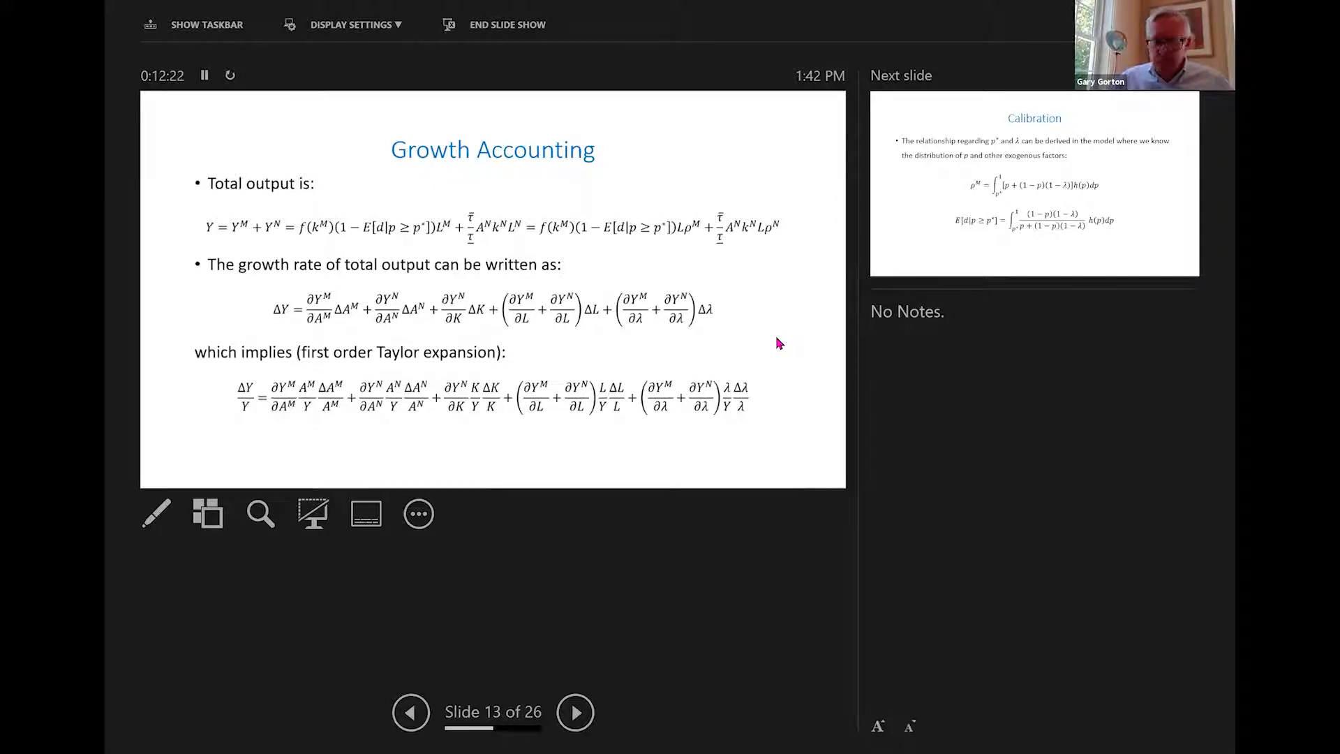
# Advance to slide 14, Calibration, deriving the cutoff and default-risk relationships
pyautogui.click(575, 712)
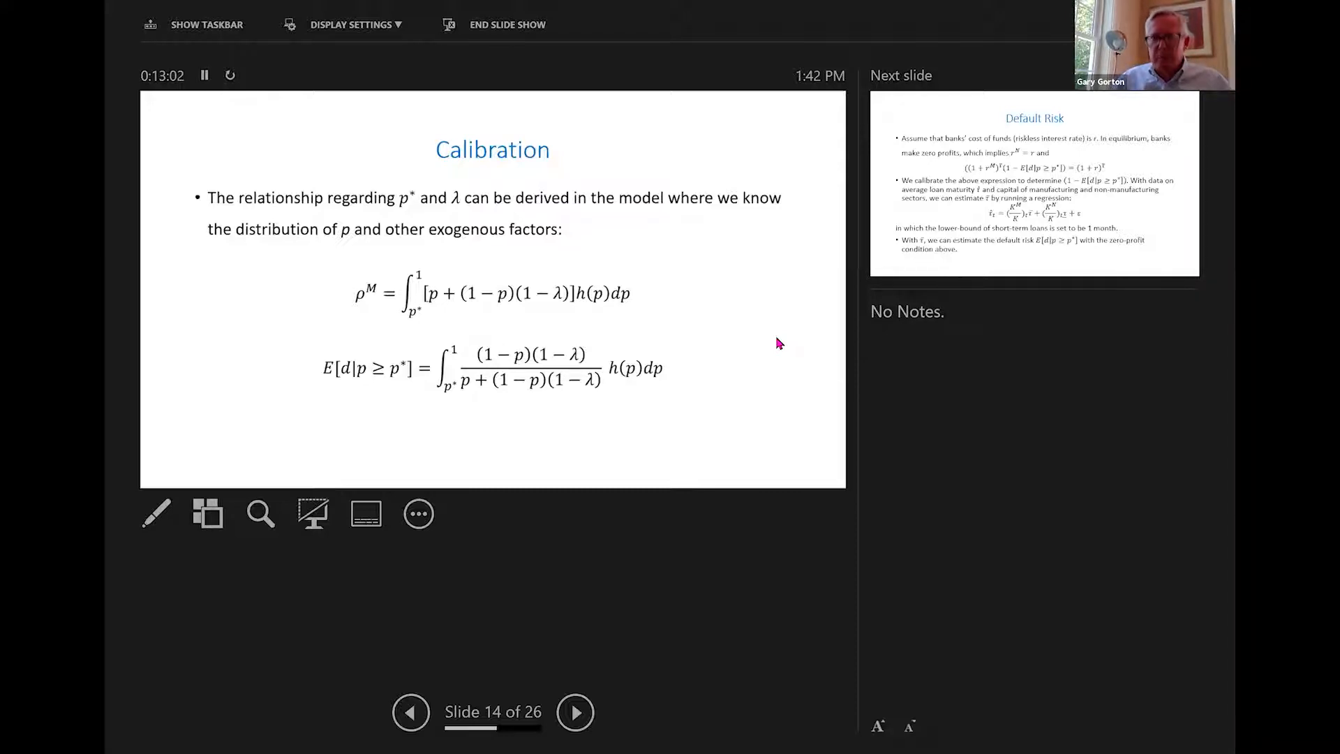
# Advance to slide 15, 'Default Risk', and present its zero-profit calibration equations
pyautogui.click(574, 712)
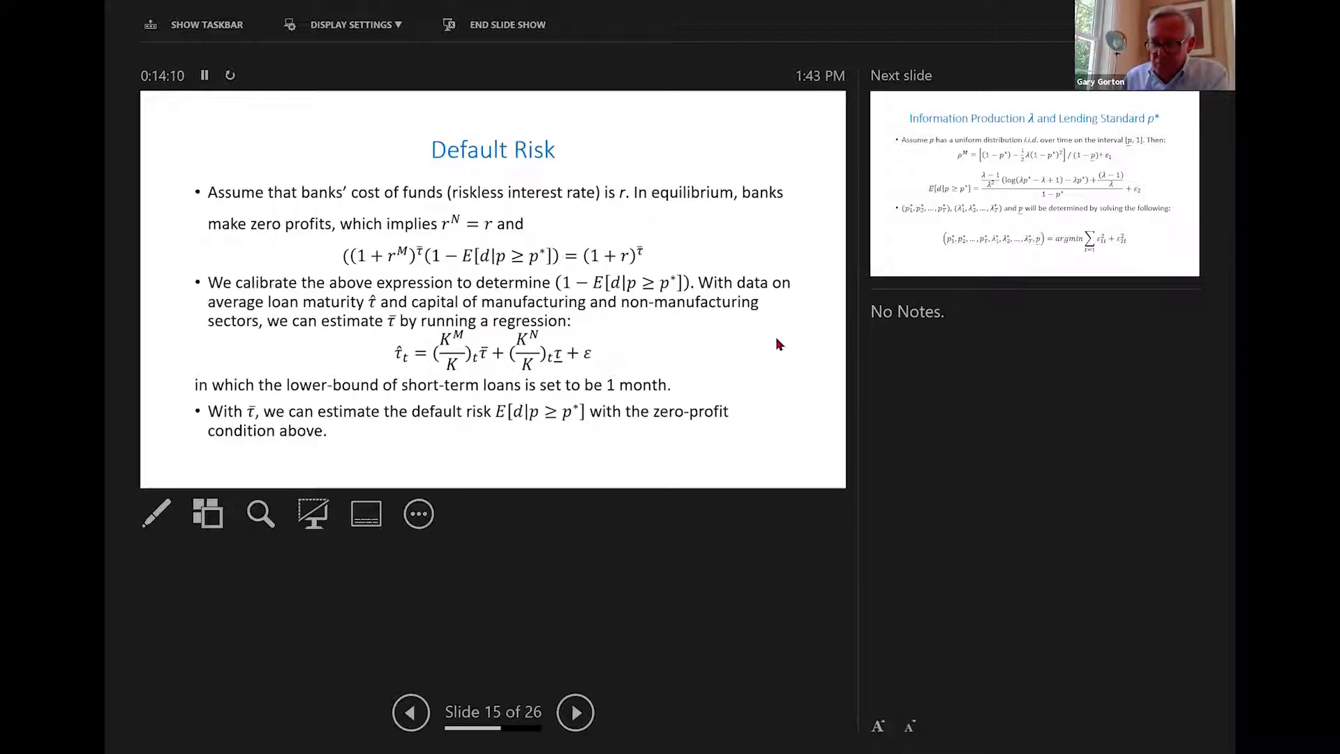
# Advance to slide 16, 'Information Production λ and Lending Standard p*'
pyautogui.click(575, 712)
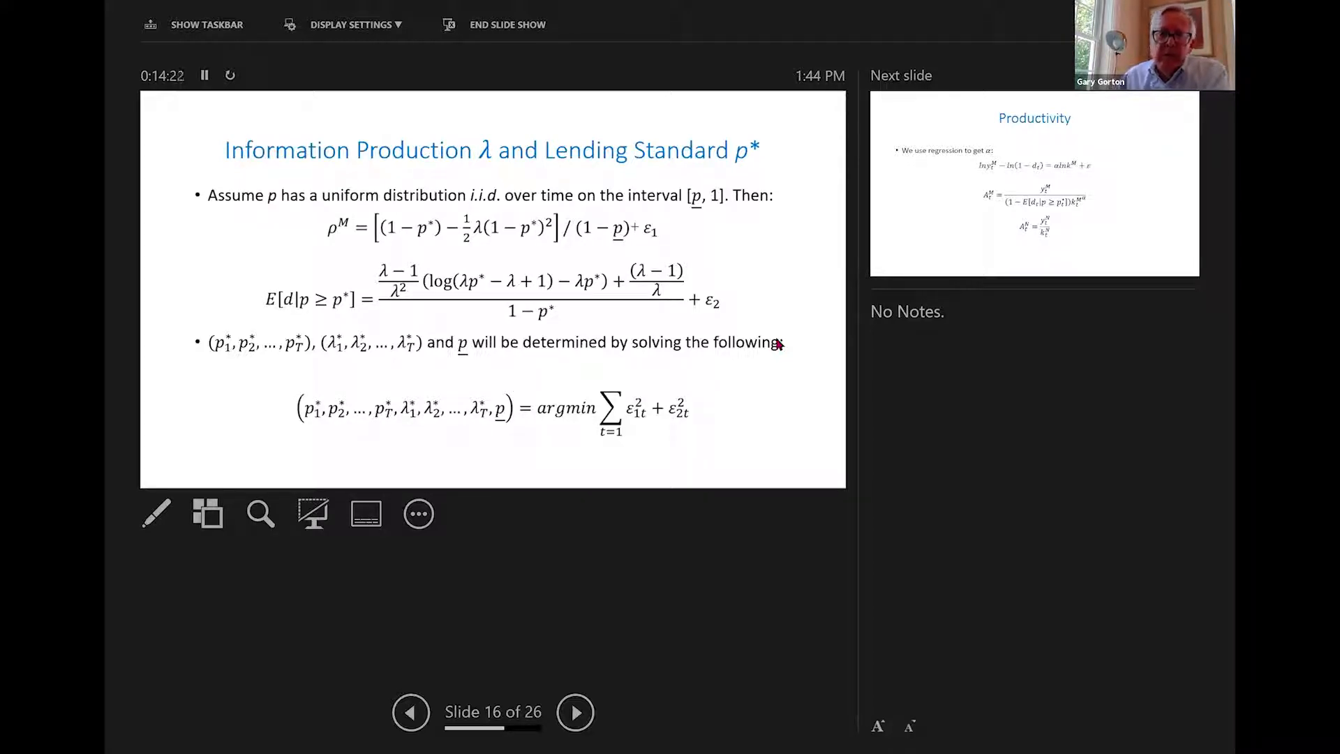
pyautogui.moveTo(769, 413)
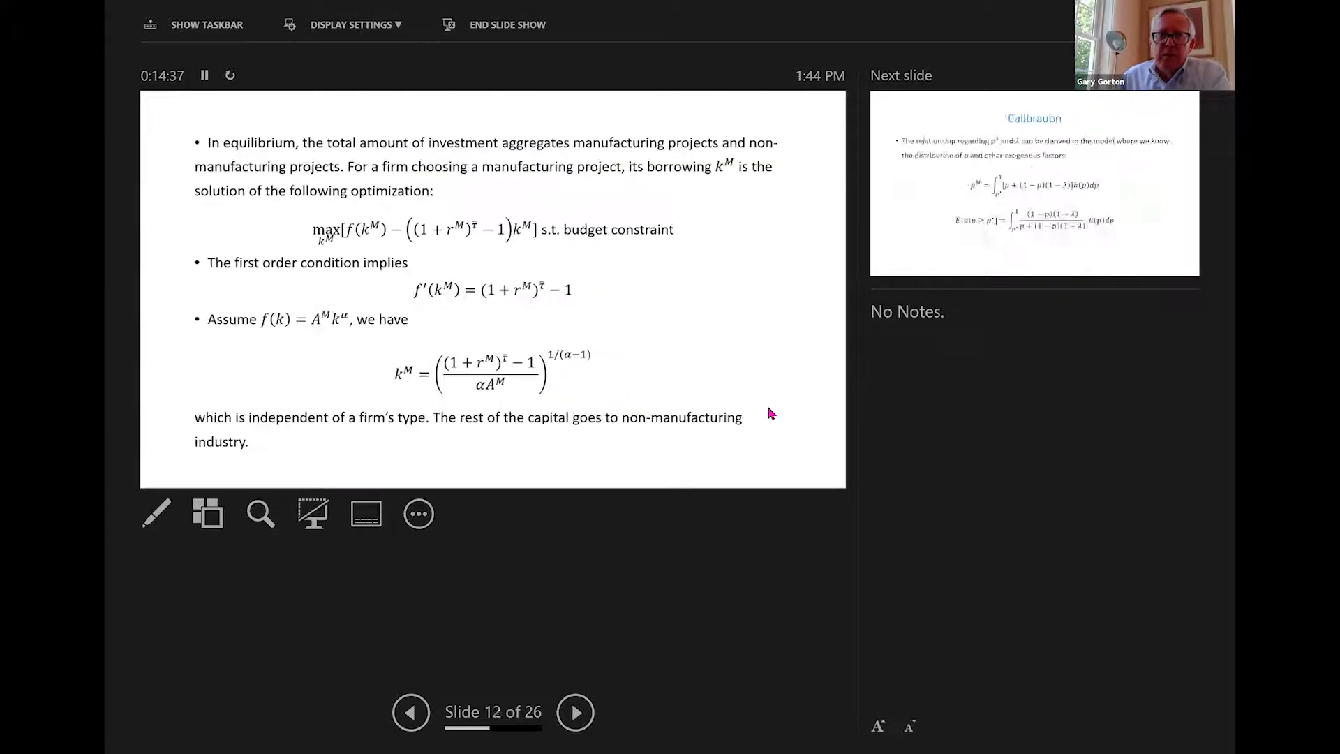
# Show the bank cost-of-funds content, then advance to slide 13, 'Growth Accounting'
pyautogui.click(411, 712)
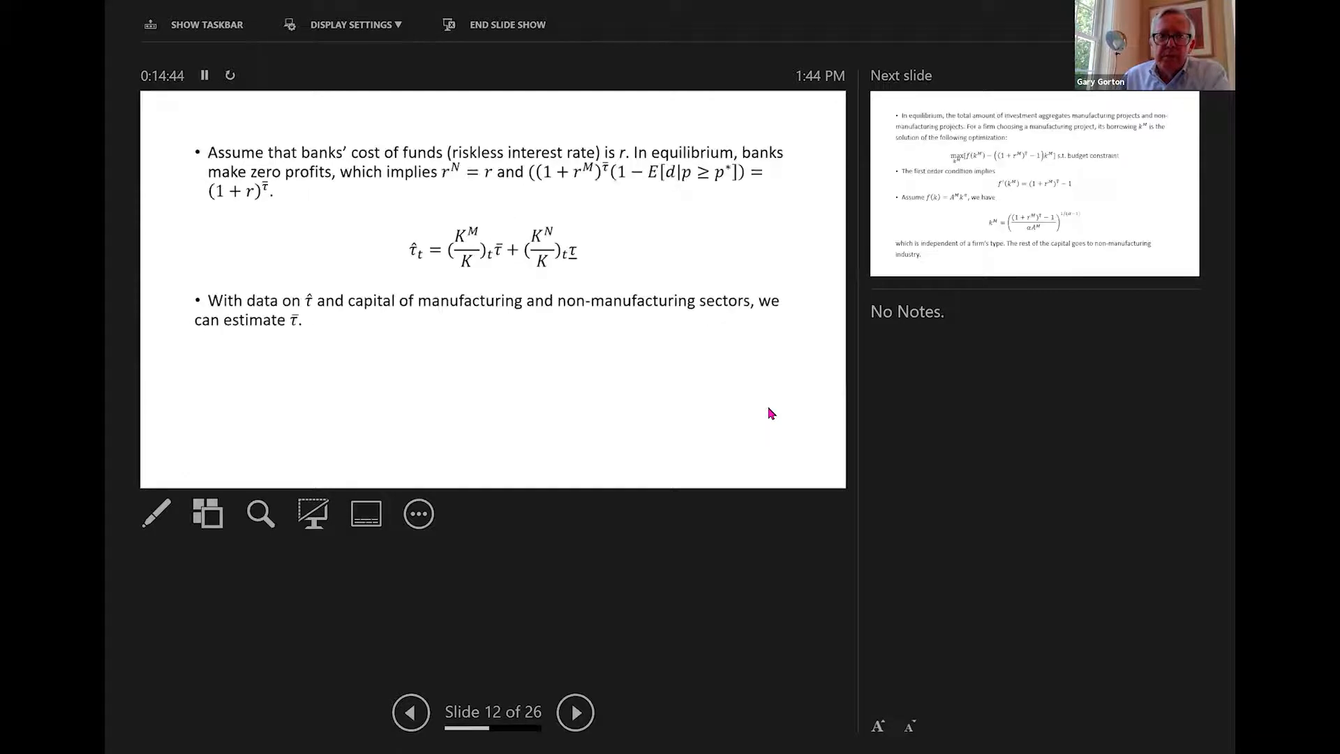
pyautogui.click(574, 712)
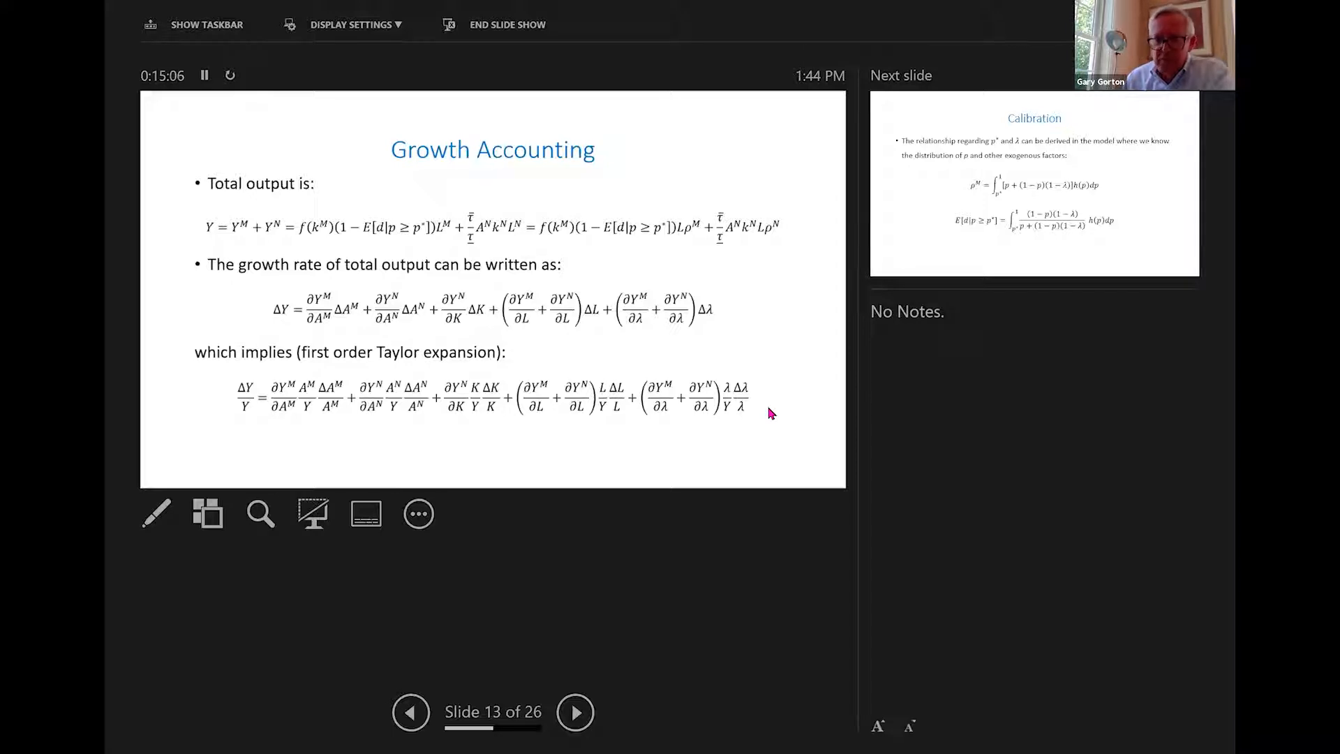
# Advance past slides 14 through 16 to reach slide 17, 'Productivity'
pyautogui.click(574, 712)
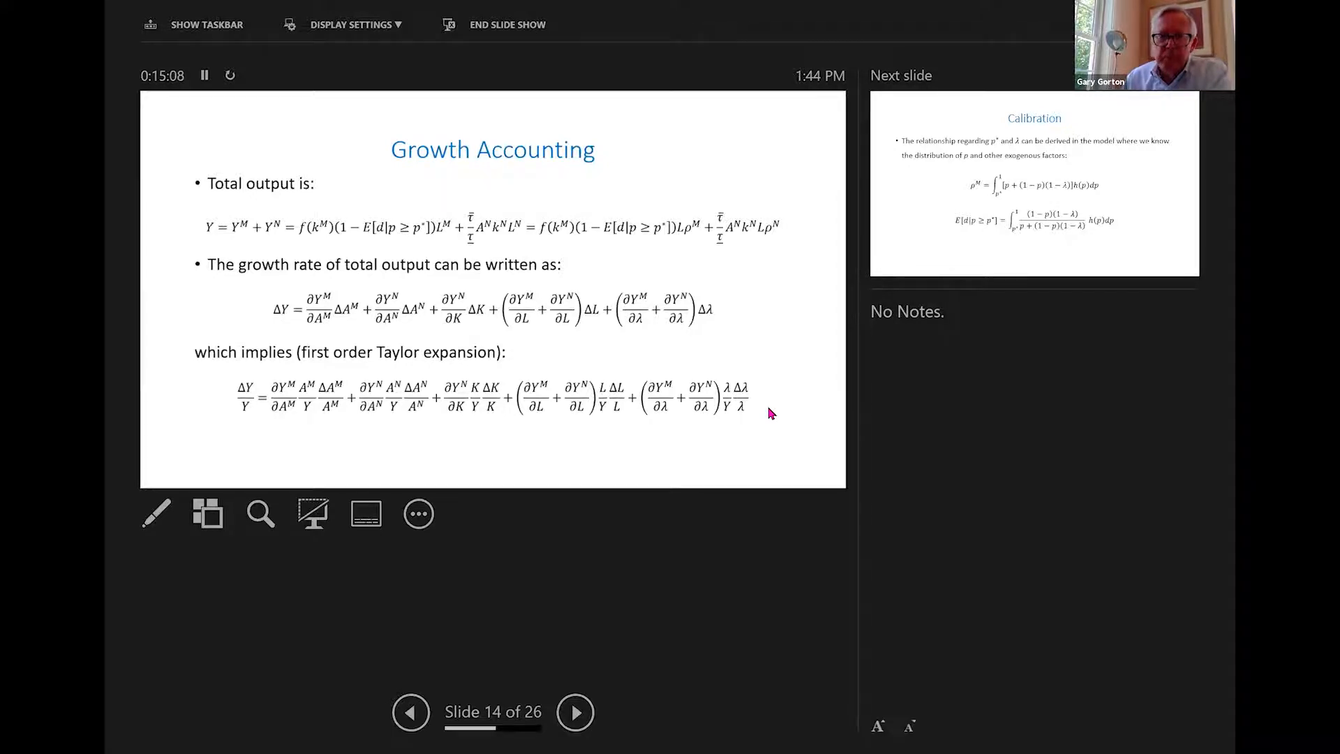
pyautogui.click(411, 712)
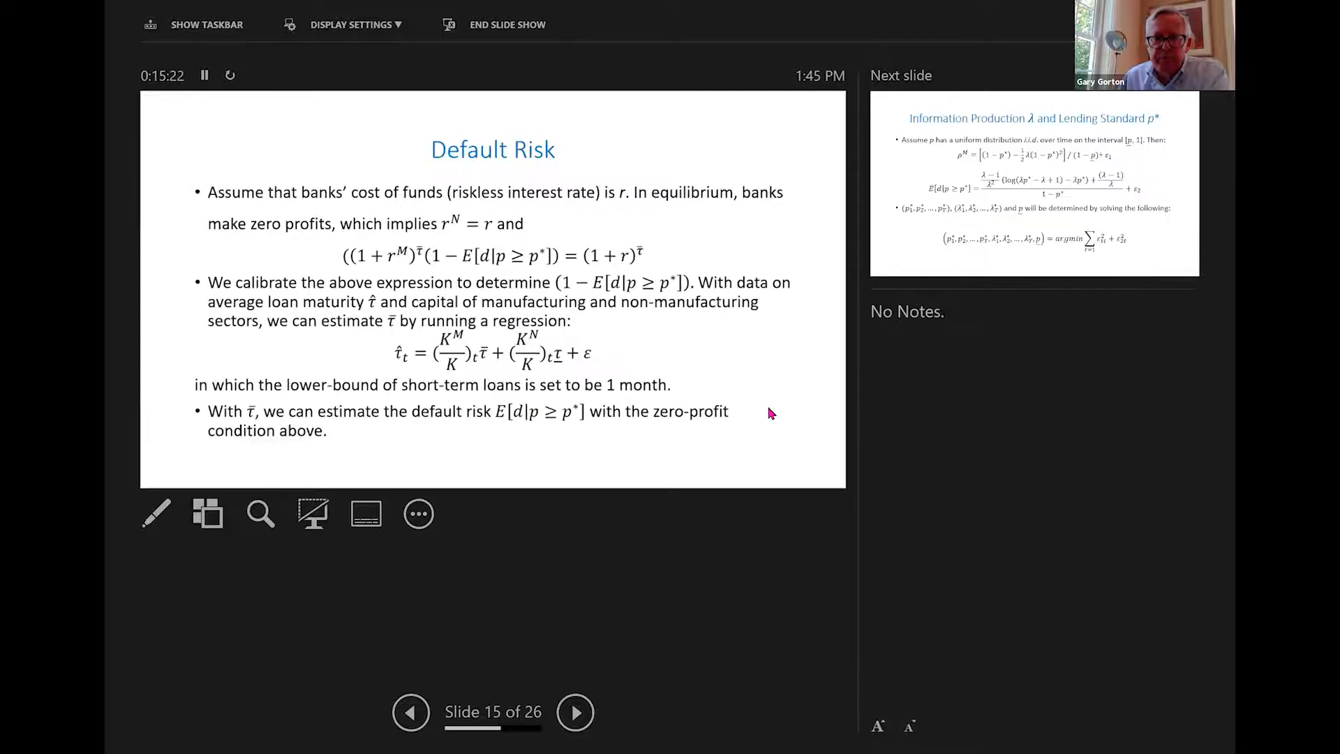
pyautogui.click(576, 712)
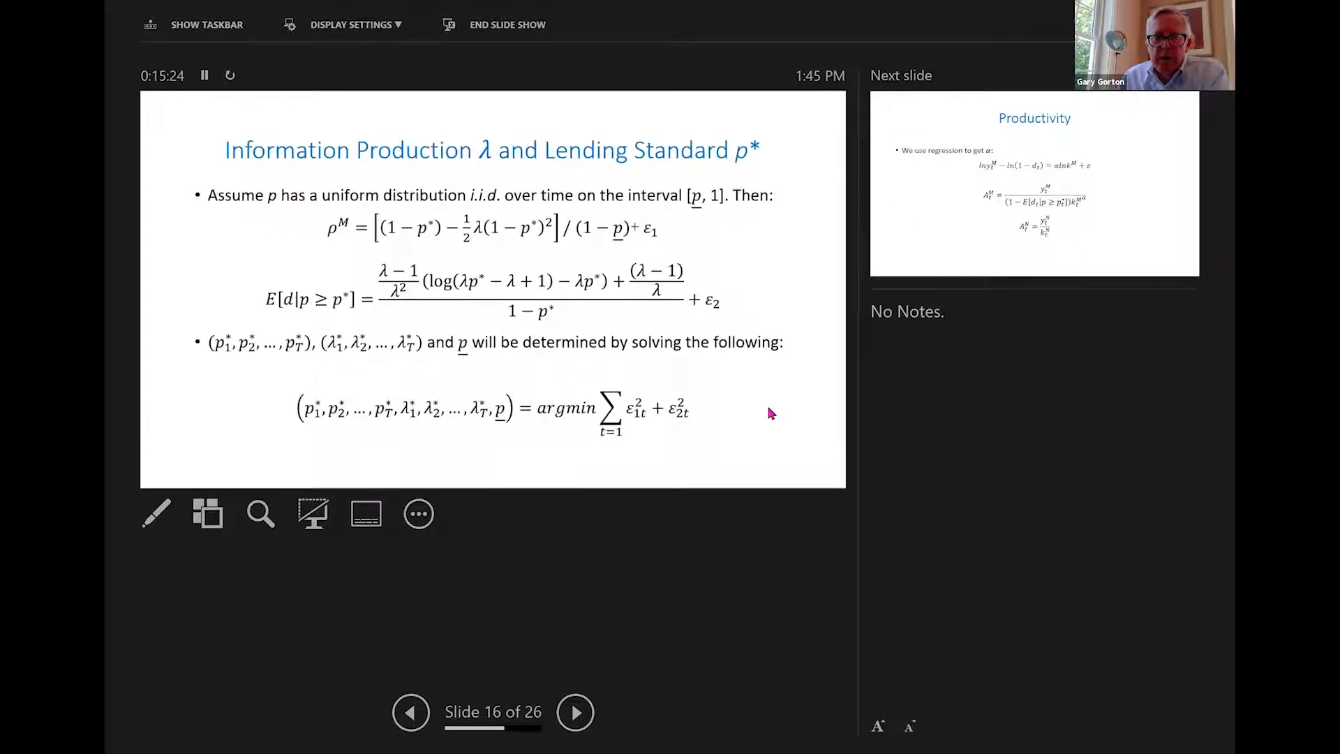
pyautogui.click(573, 712)
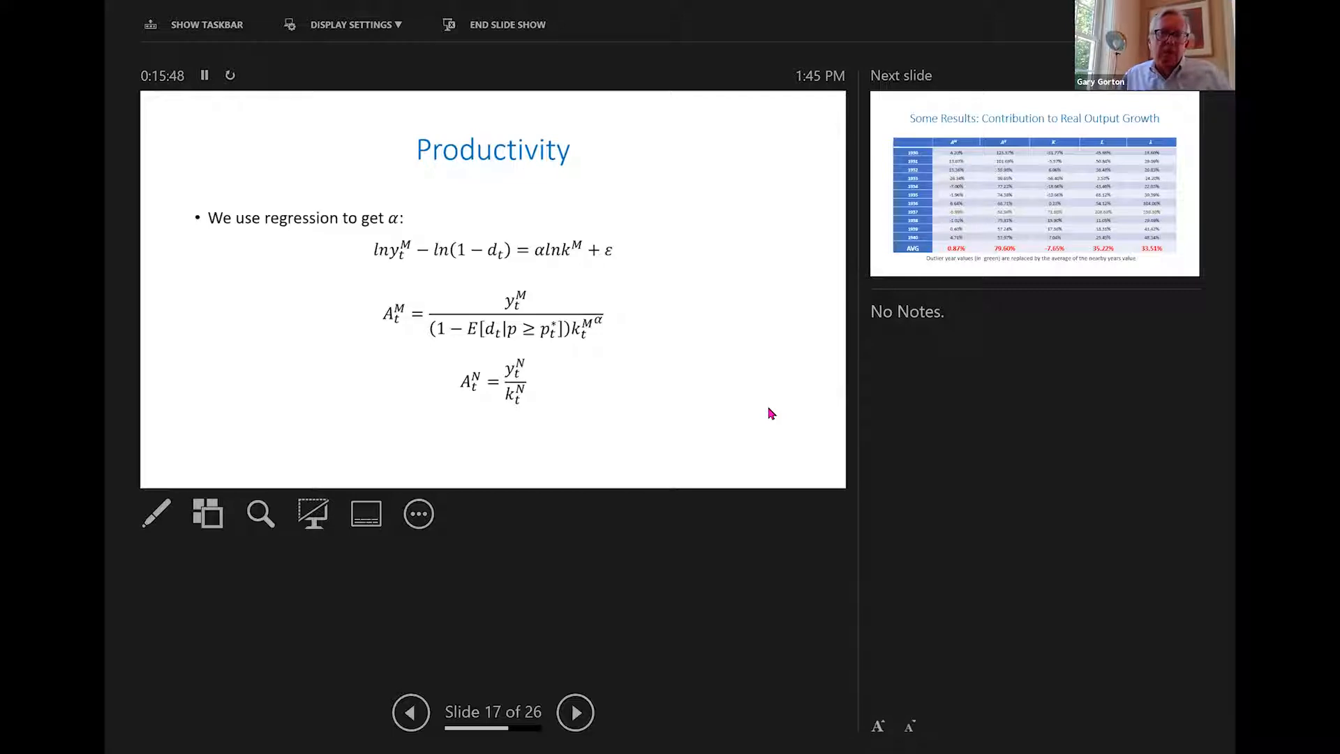
pyautogui.click(575, 712)
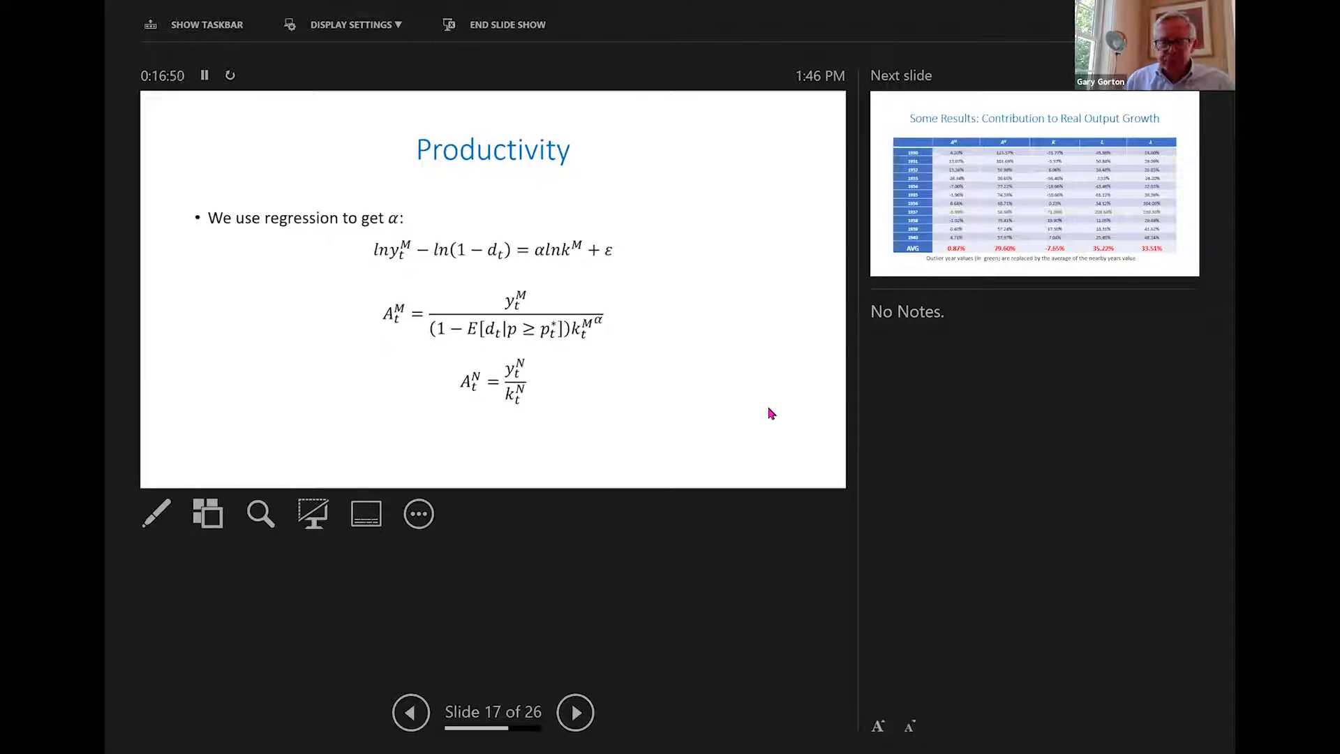
# Advance to slide 18, the 1930–1940 Contribution to Real Output Growth table
pyautogui.click(576, 711)
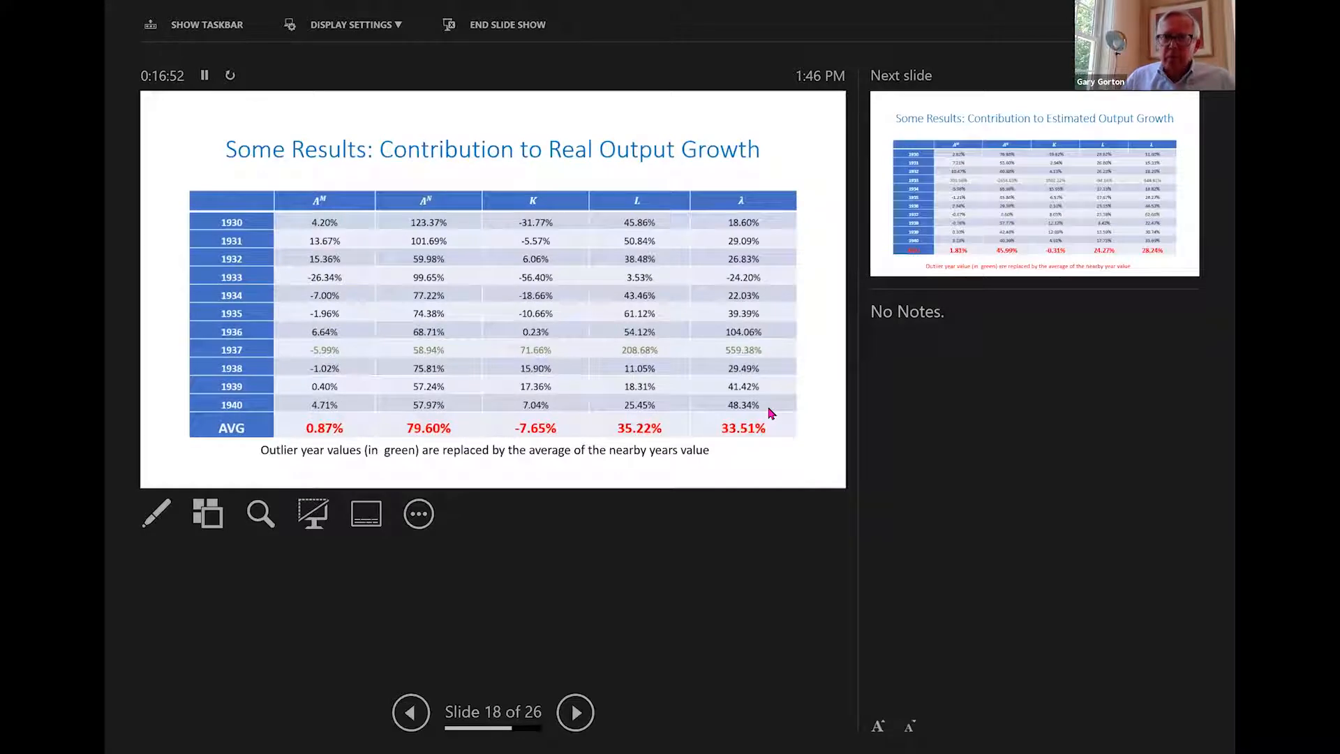
pyautogui.moveTo(709, 265)
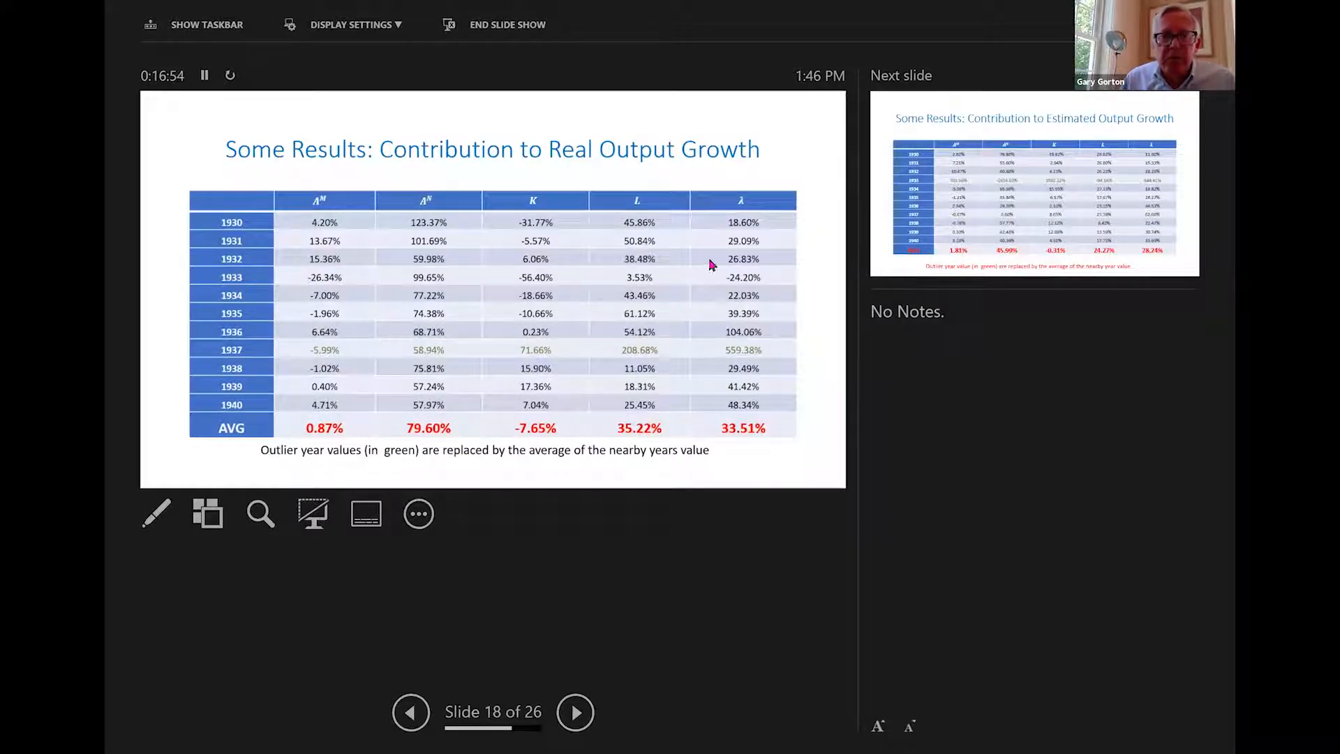
pyautogui.moveTo(385, 247)
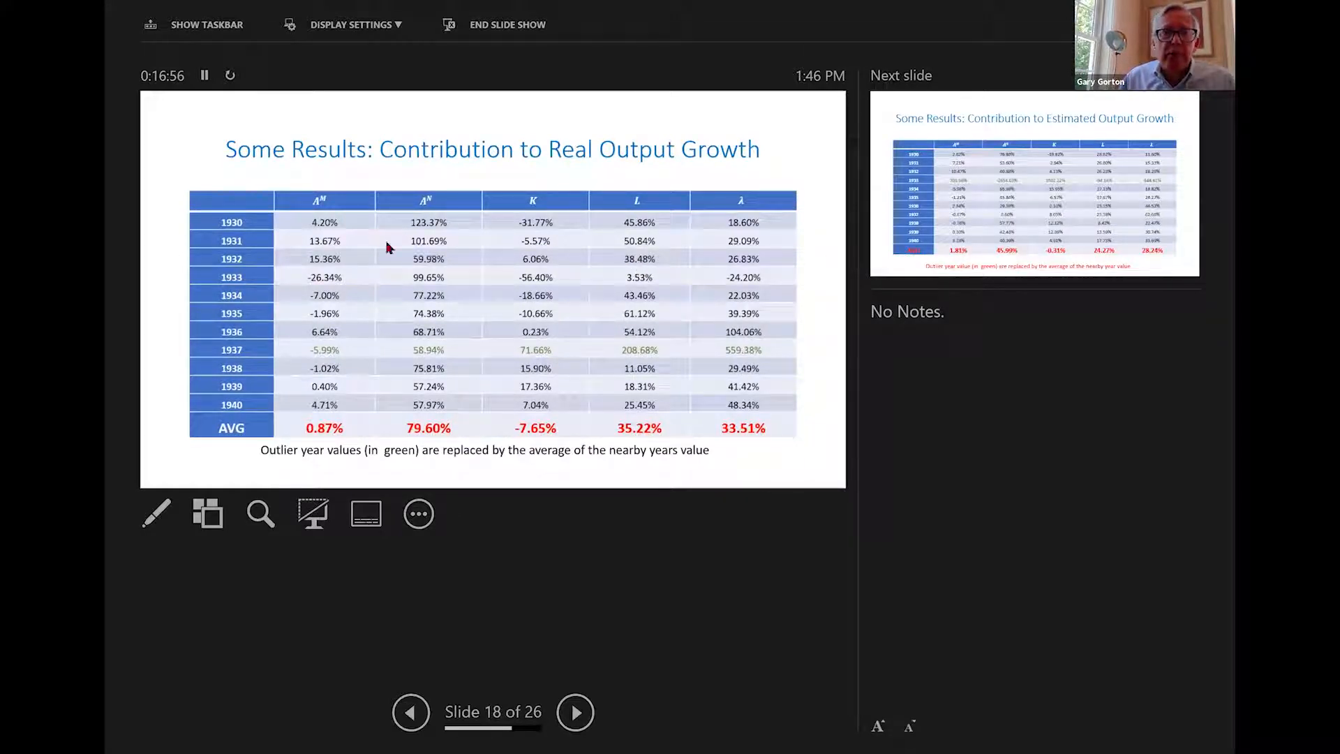
pyautogui.moveTo(351, 211)
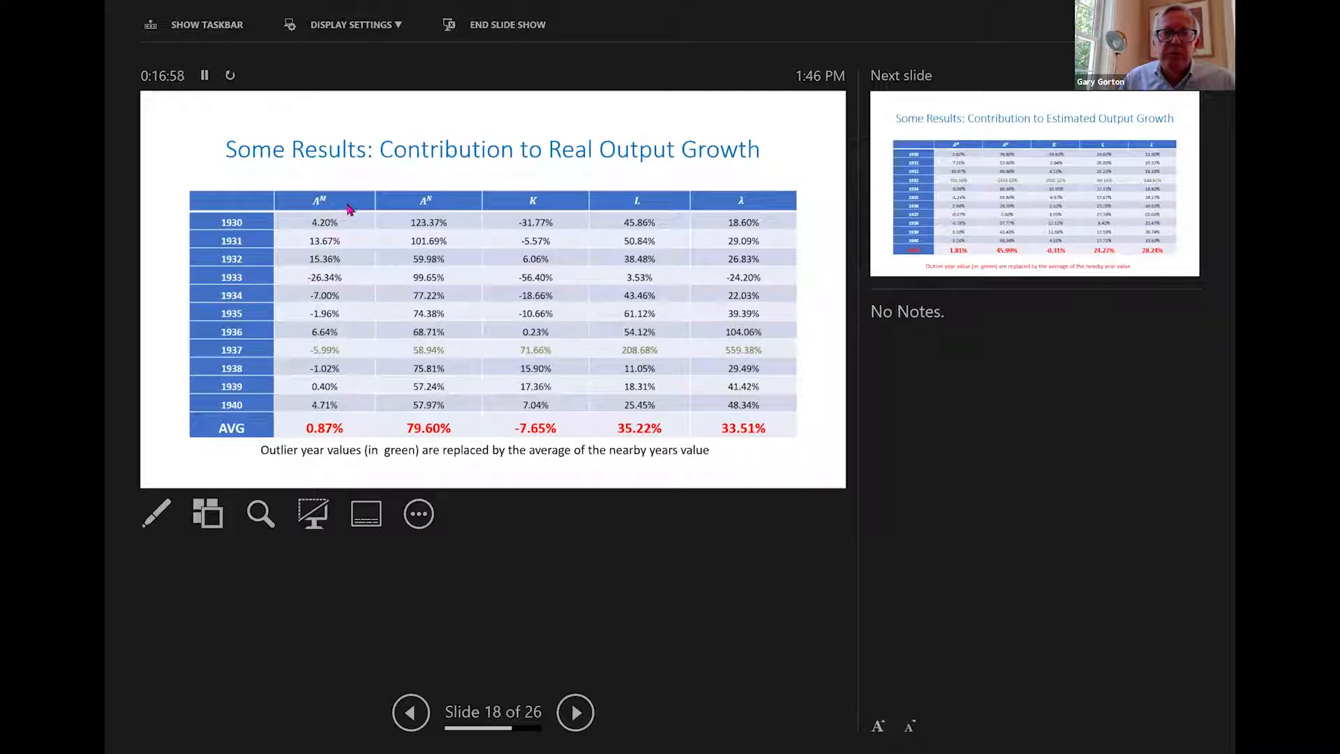
pyautogui.moveTo(539, 239)
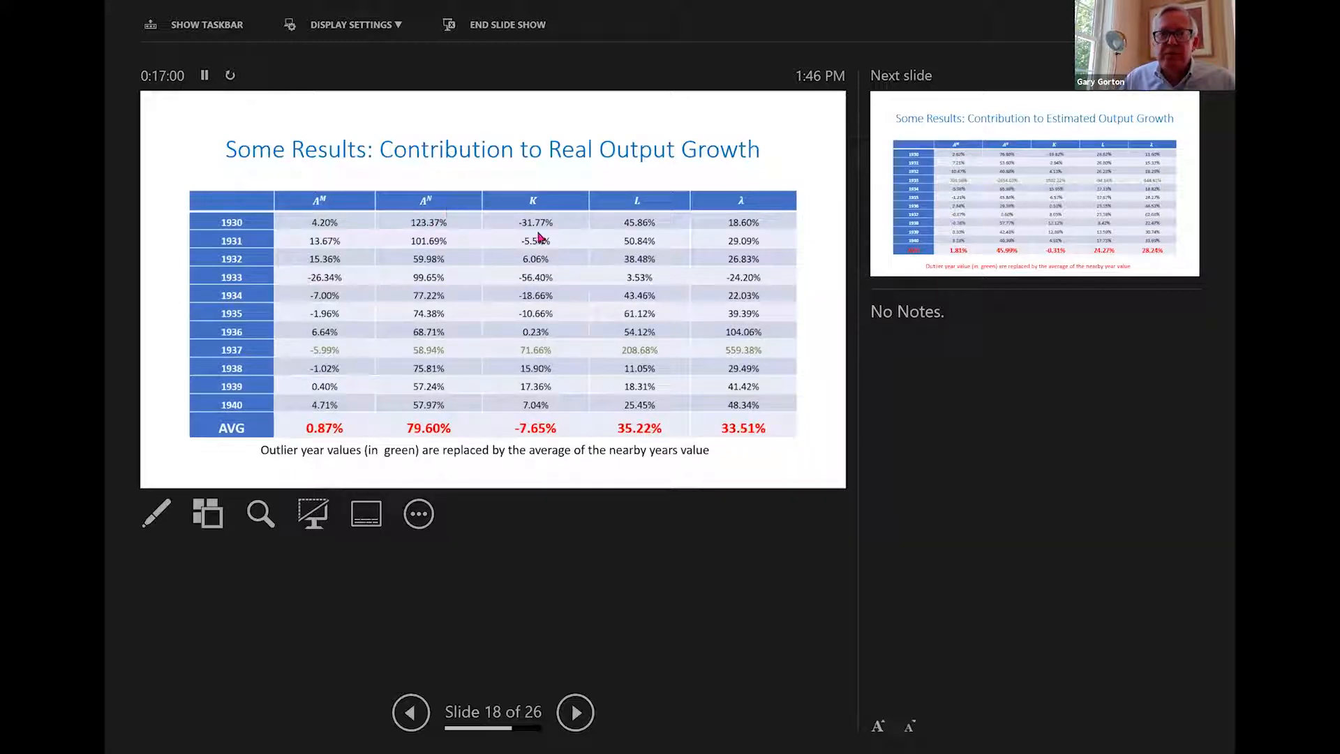
pyautogui.moveTo(736, 230)
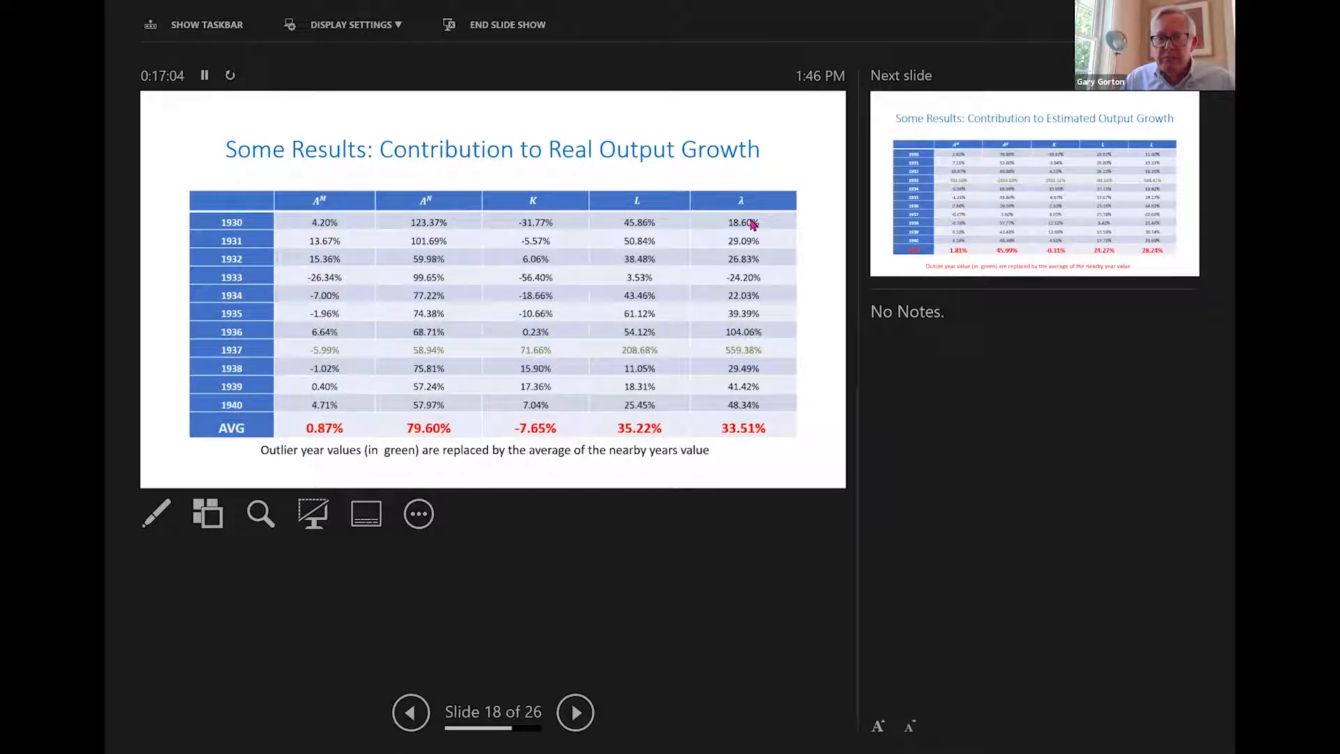
pyautogui.moveTo(303, 439)
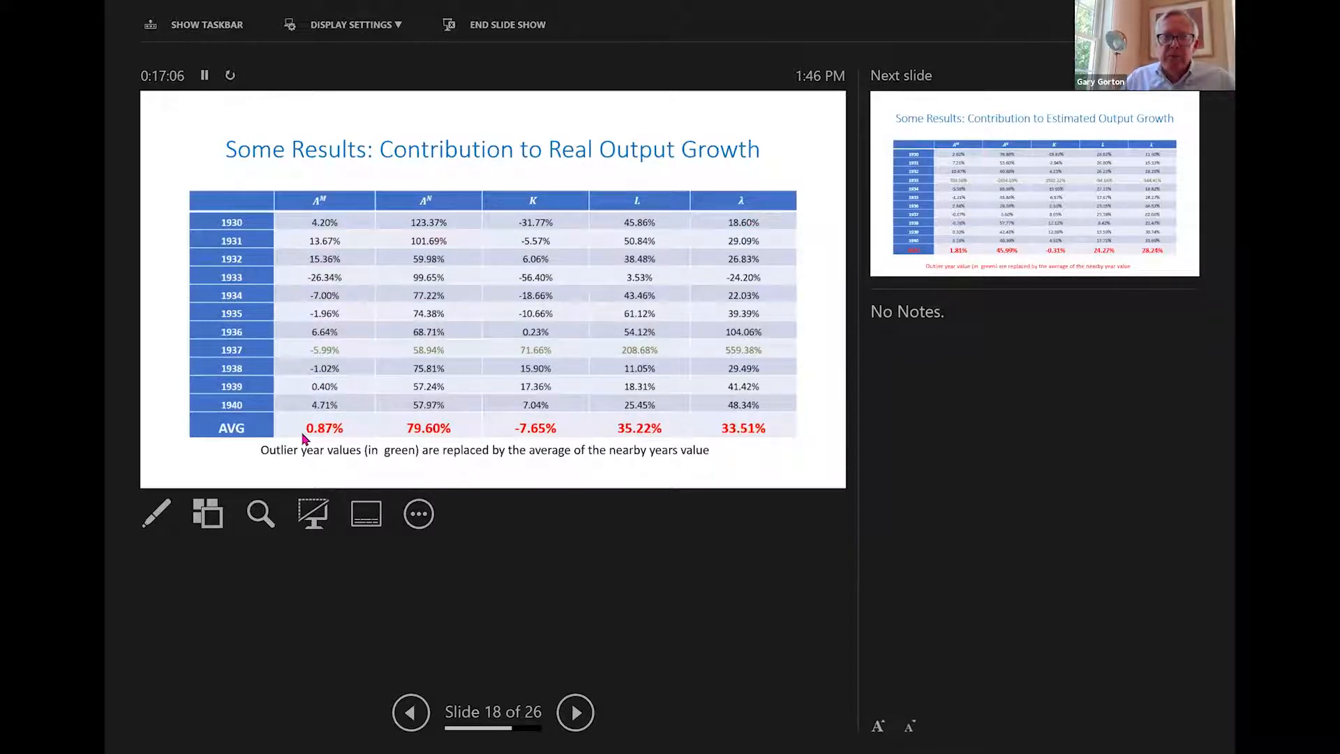
pyautogui.moveTo(755, 441)
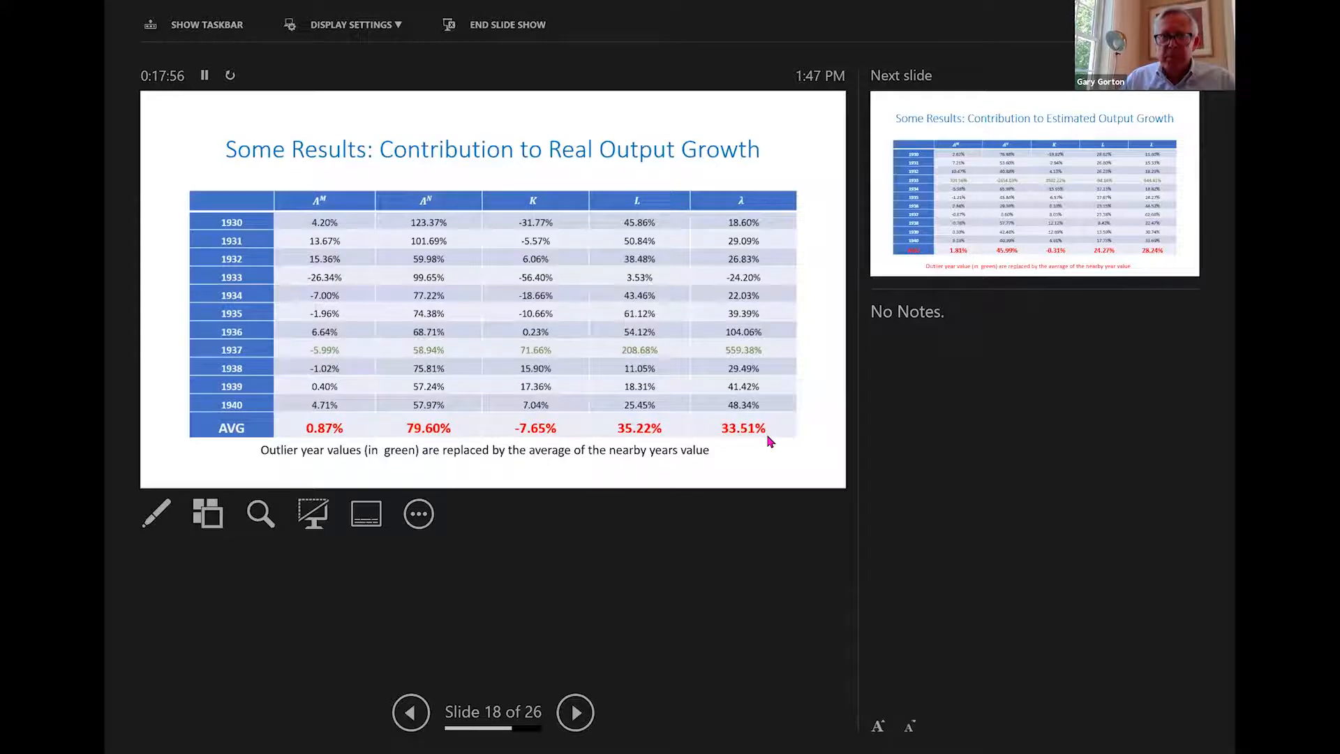
pyautogui.click(575, 712)
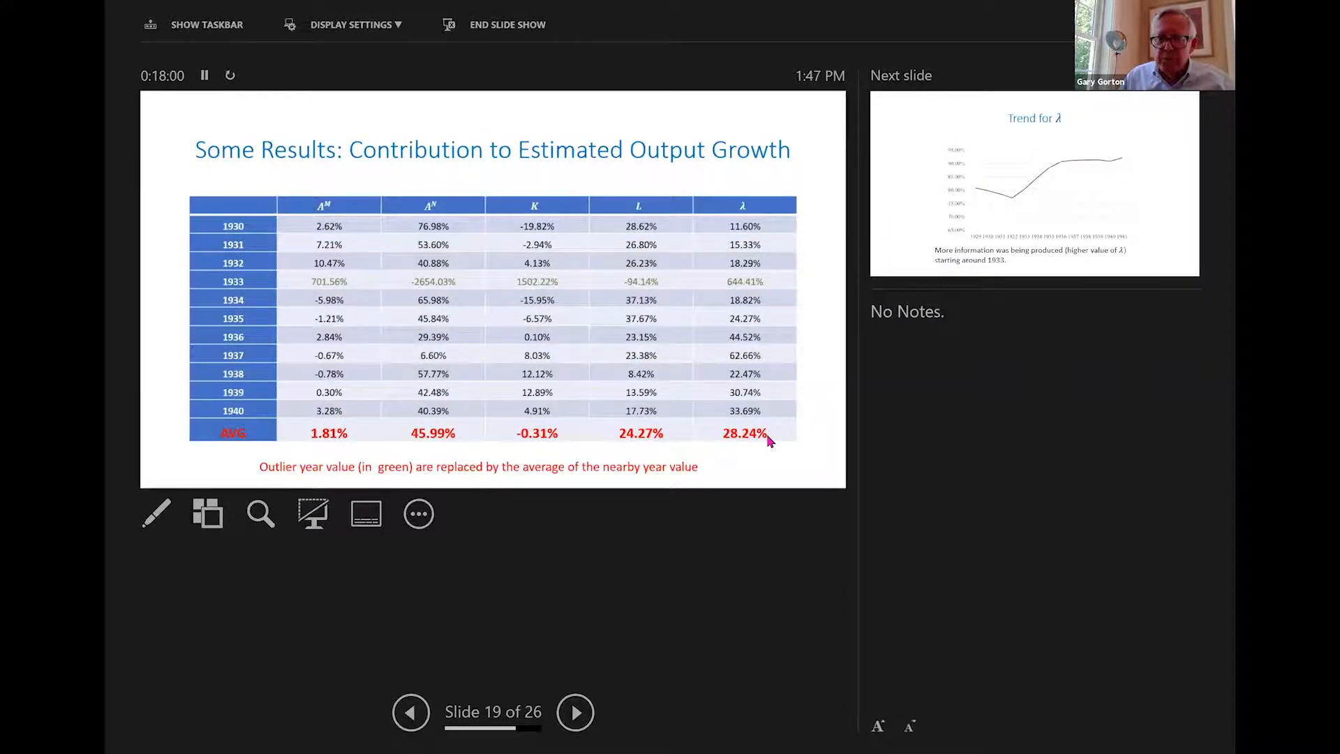
pyautogui.click(410, 712)
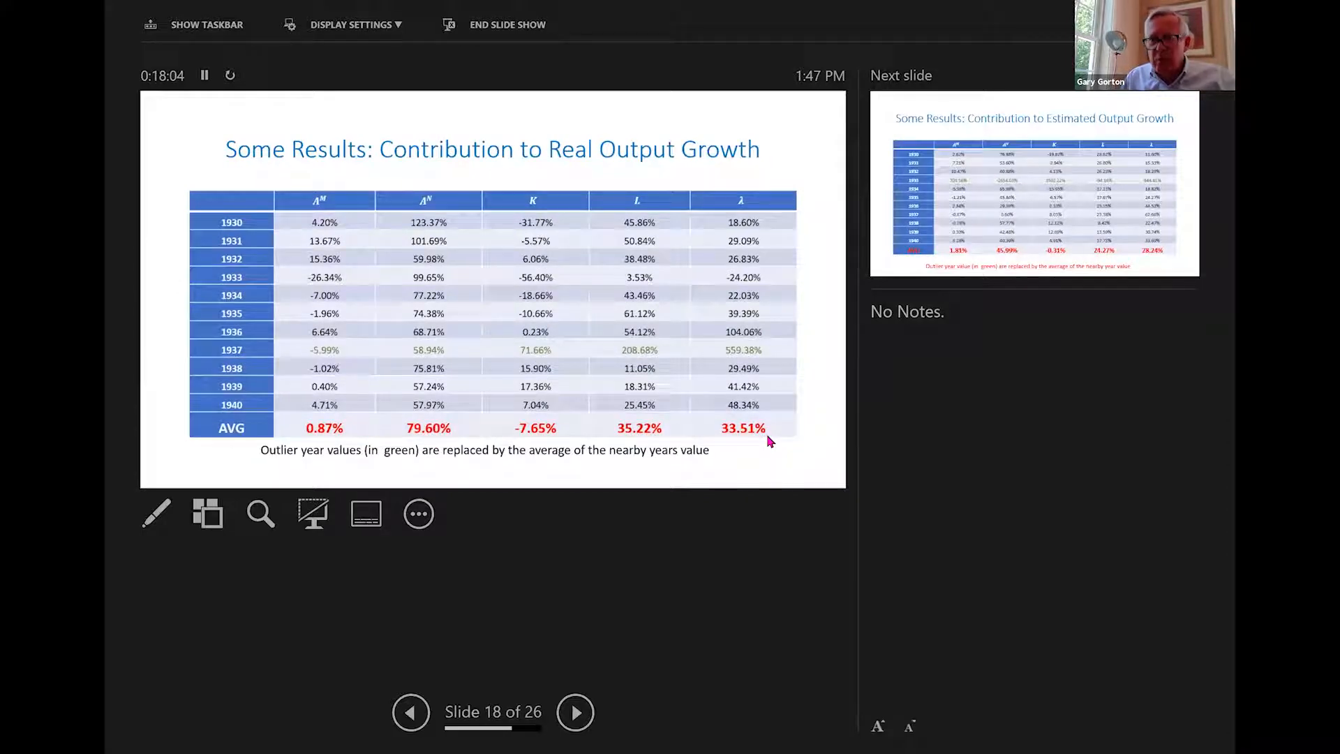
pyautogui.click(575, 712)
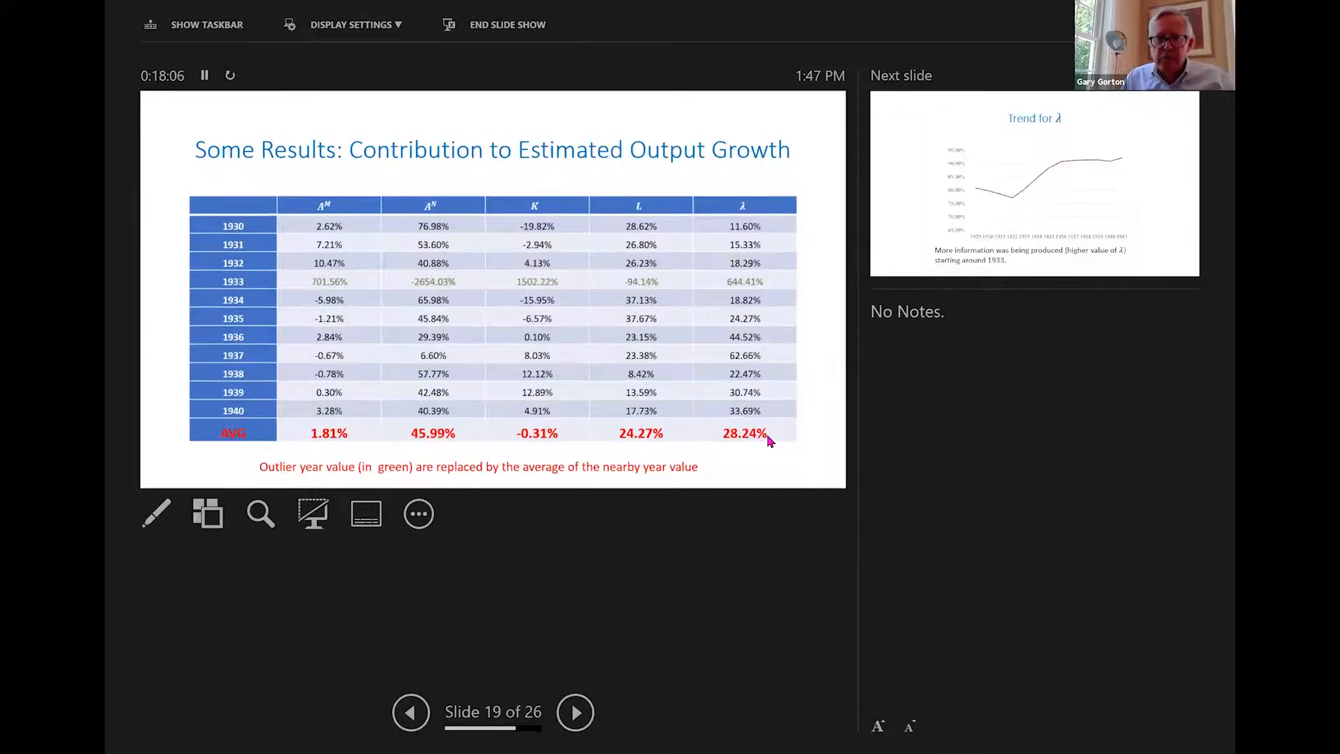
pyautogui.moveTo(802, 487)
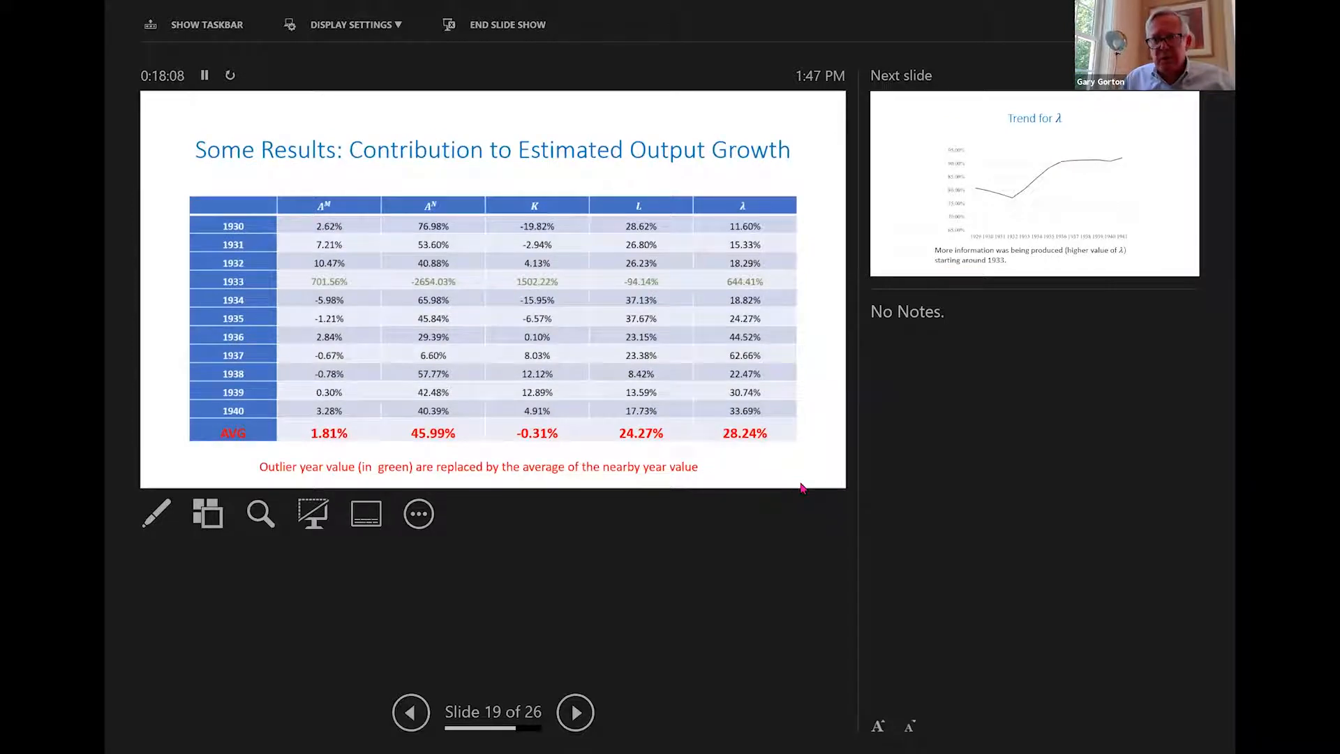
pyautogui.moveTo(778, 468)
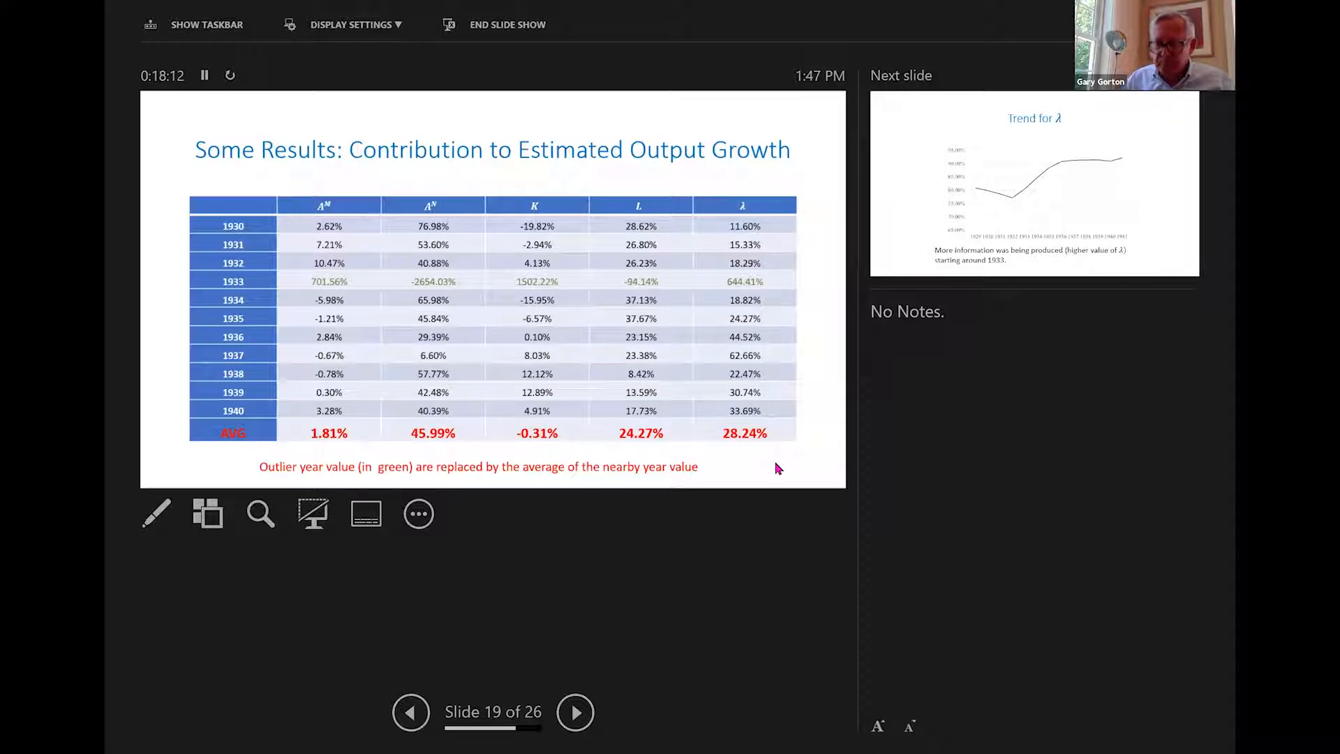
# Advance to slide 20, the 'Trend for λ' information-production chart
pyautogui.click(575, 712)
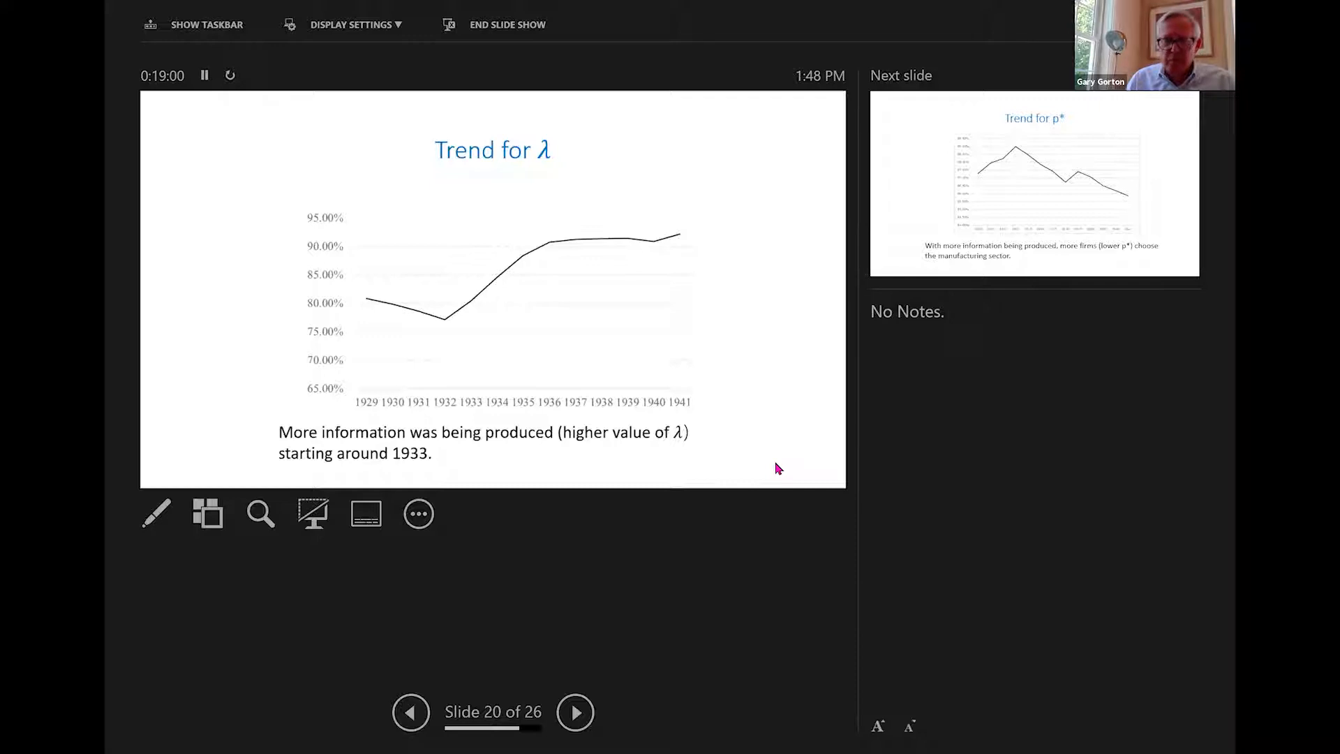
# Advance to slide 21, the 'Trend for p*' chart on firms choosing manufacturing
pyautogui.click(574, 712)
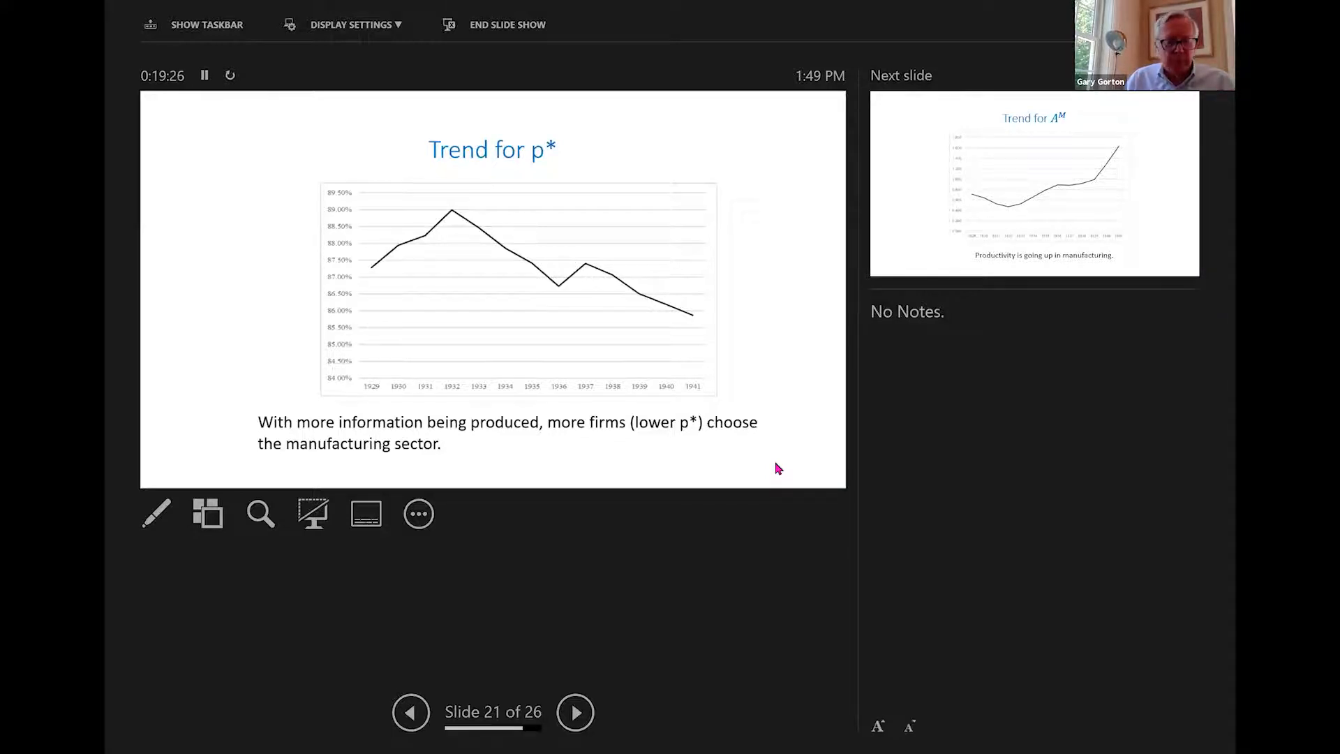
# Advance to slide 22, 'Trend for A^M', charting rising manufacturing productivity
pyautogui.click(573, 712)
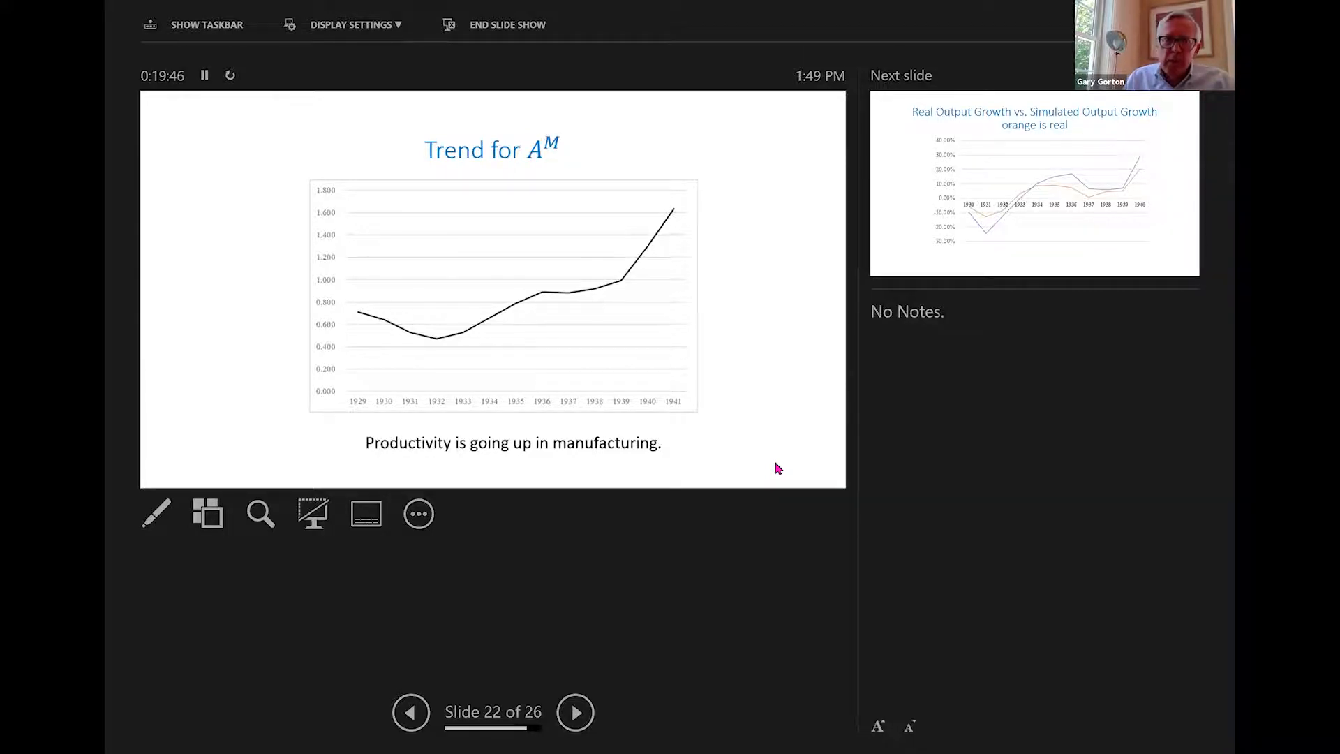
# Advance to slide 23, comparing real versus simulated output growth for 1930–1940
pyautogui.click(575, 712)
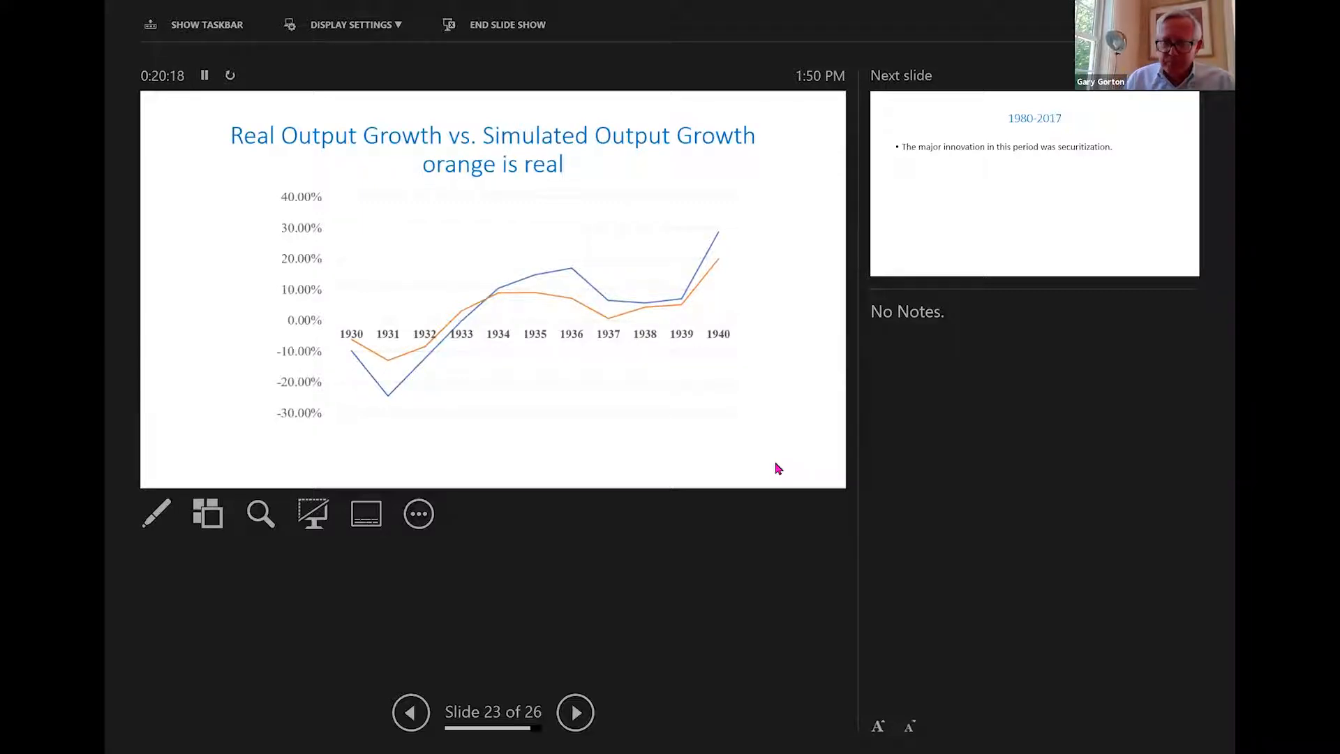
# Advance to slide 24, '1980-2017', naming securitization as the period's innovation
pyautogui.click(573, 712)
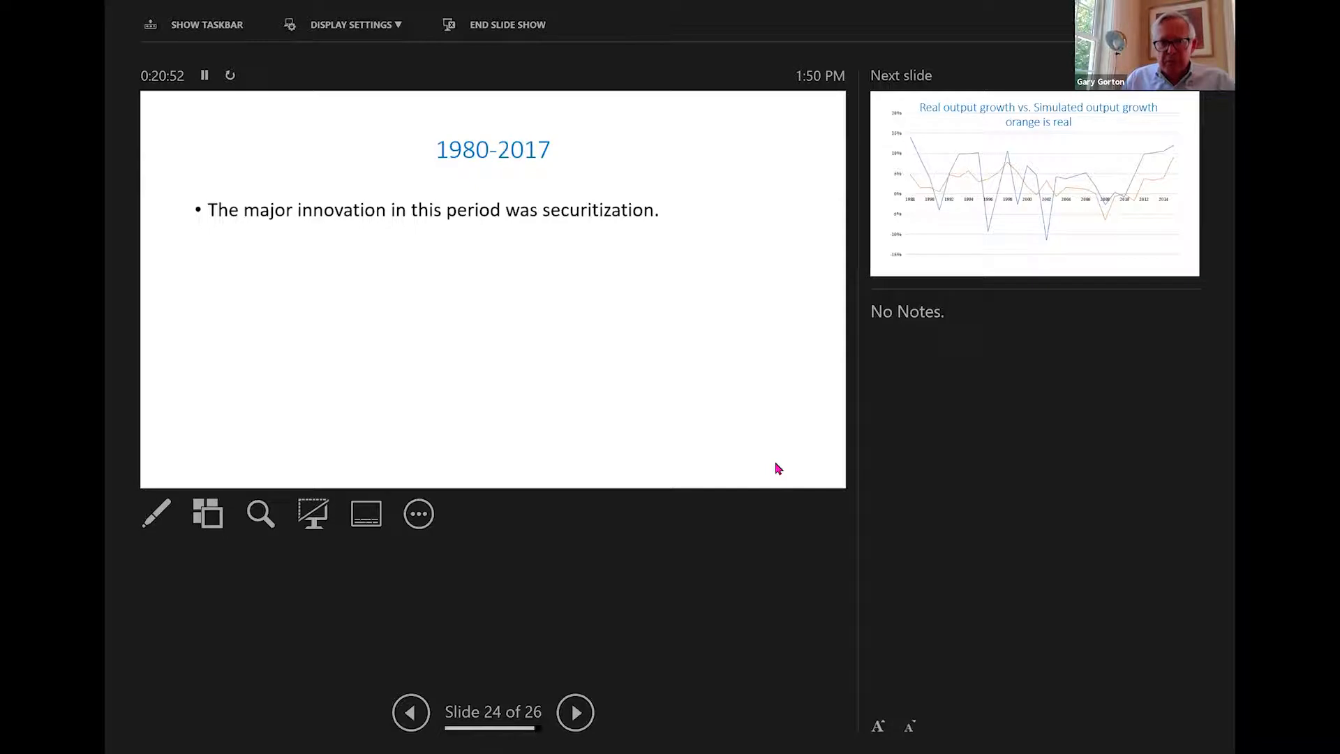
# Advance to slide 25, the real versus simulated output growth chart for 1988–2015
pyautogui.click(575, 712)
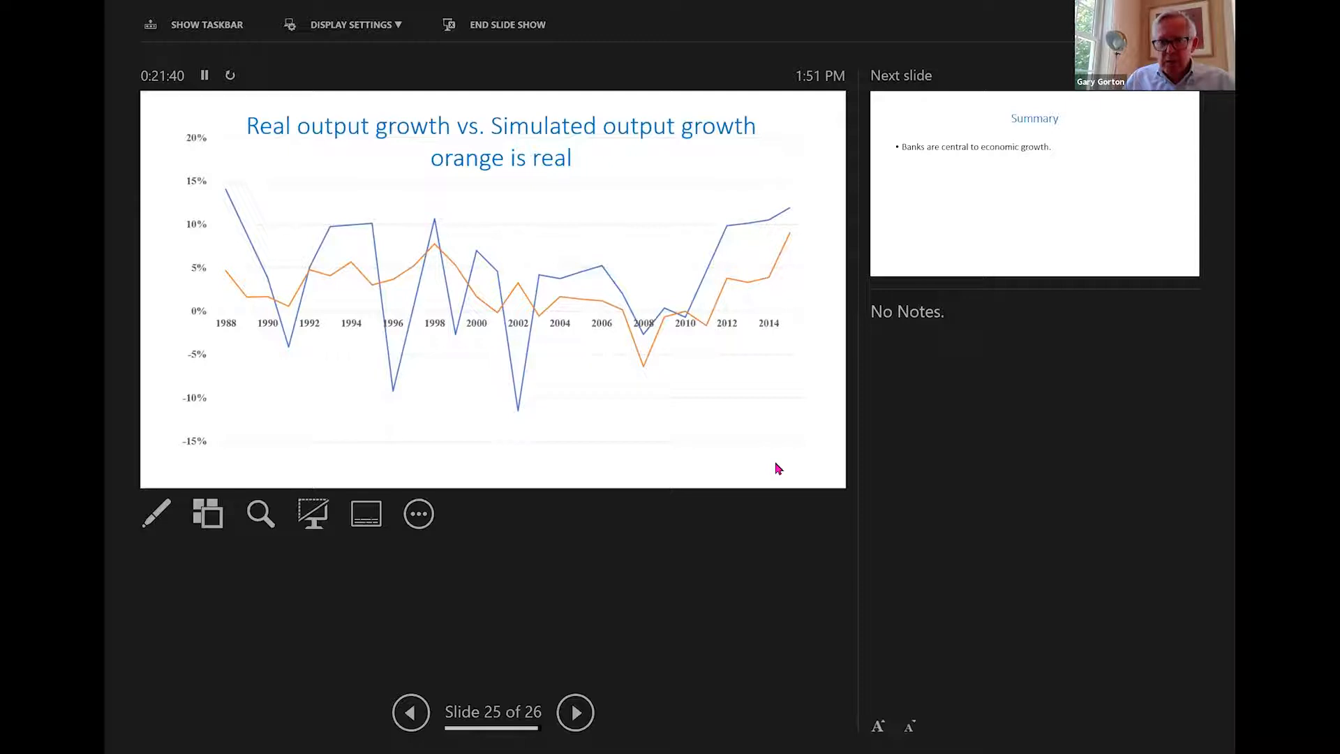
# Advance to the final slide 26, 'Summary': banks are central to economic growth
pyautogui.click(574, 711)
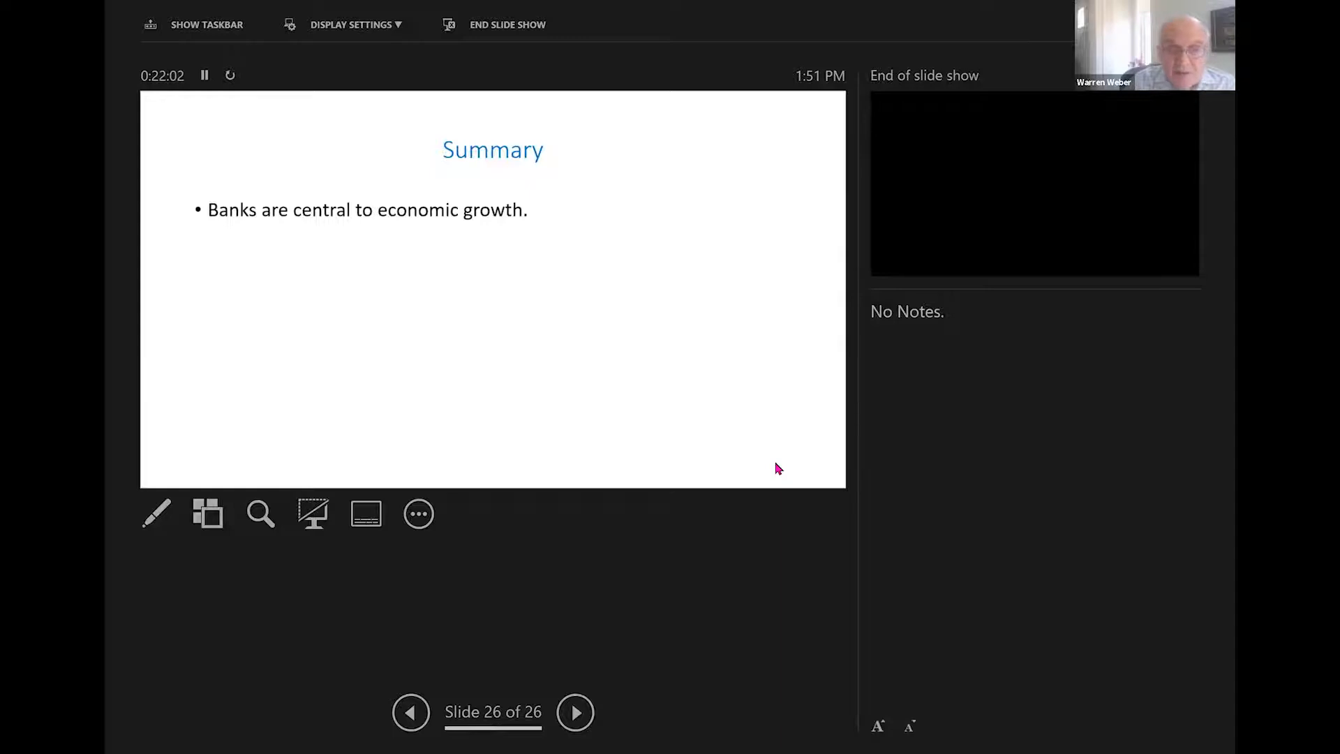
pyautogui.moveTo(829, 115)
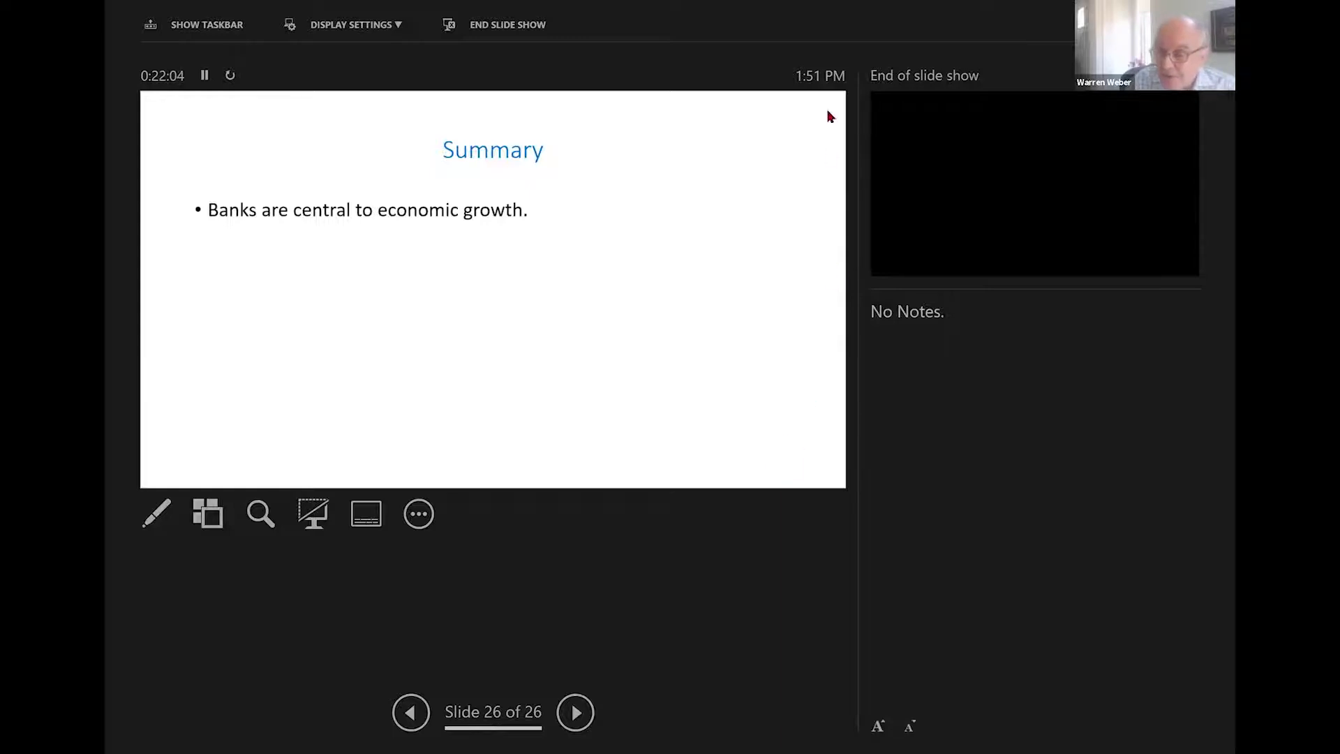